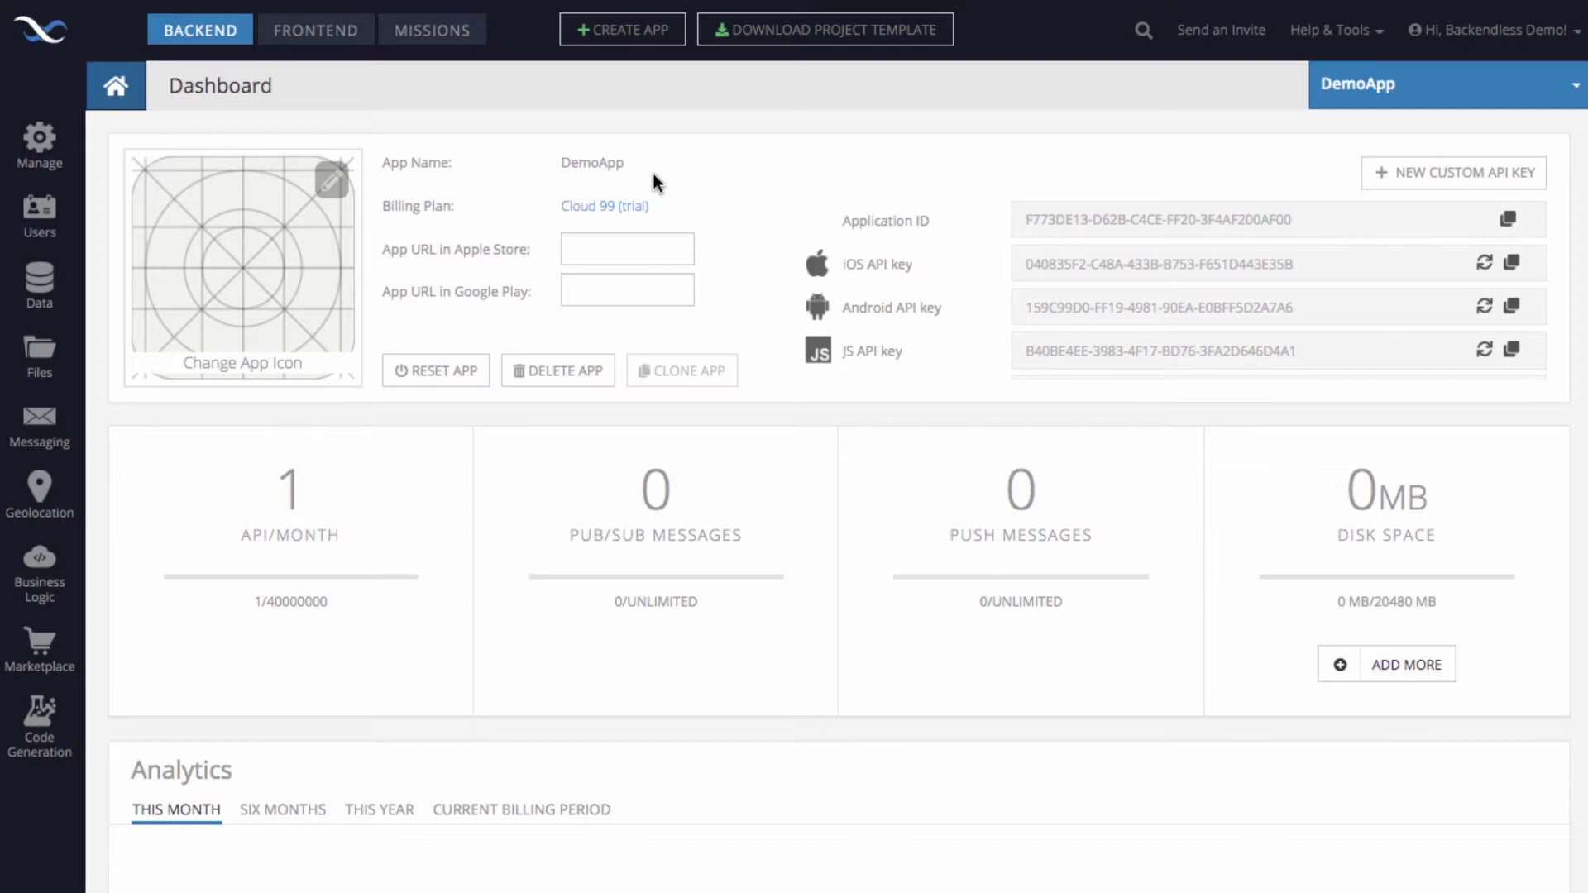
pyautogui.moveTo(108, 294)
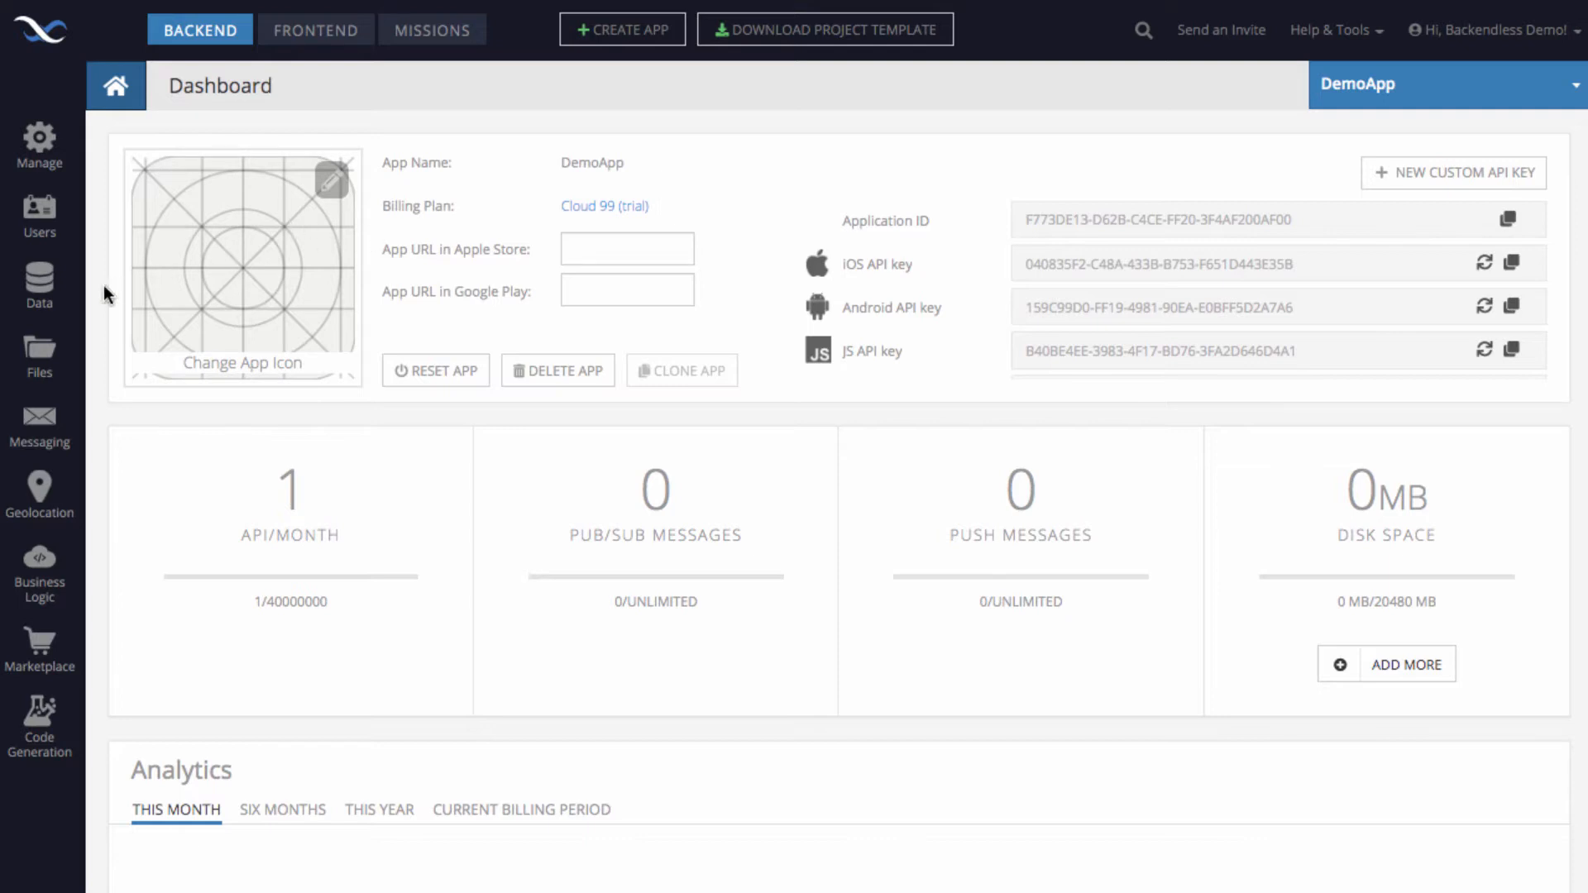
# Show the worldcities city locations as pins on a world map.
pyautogui.click(39, 284)
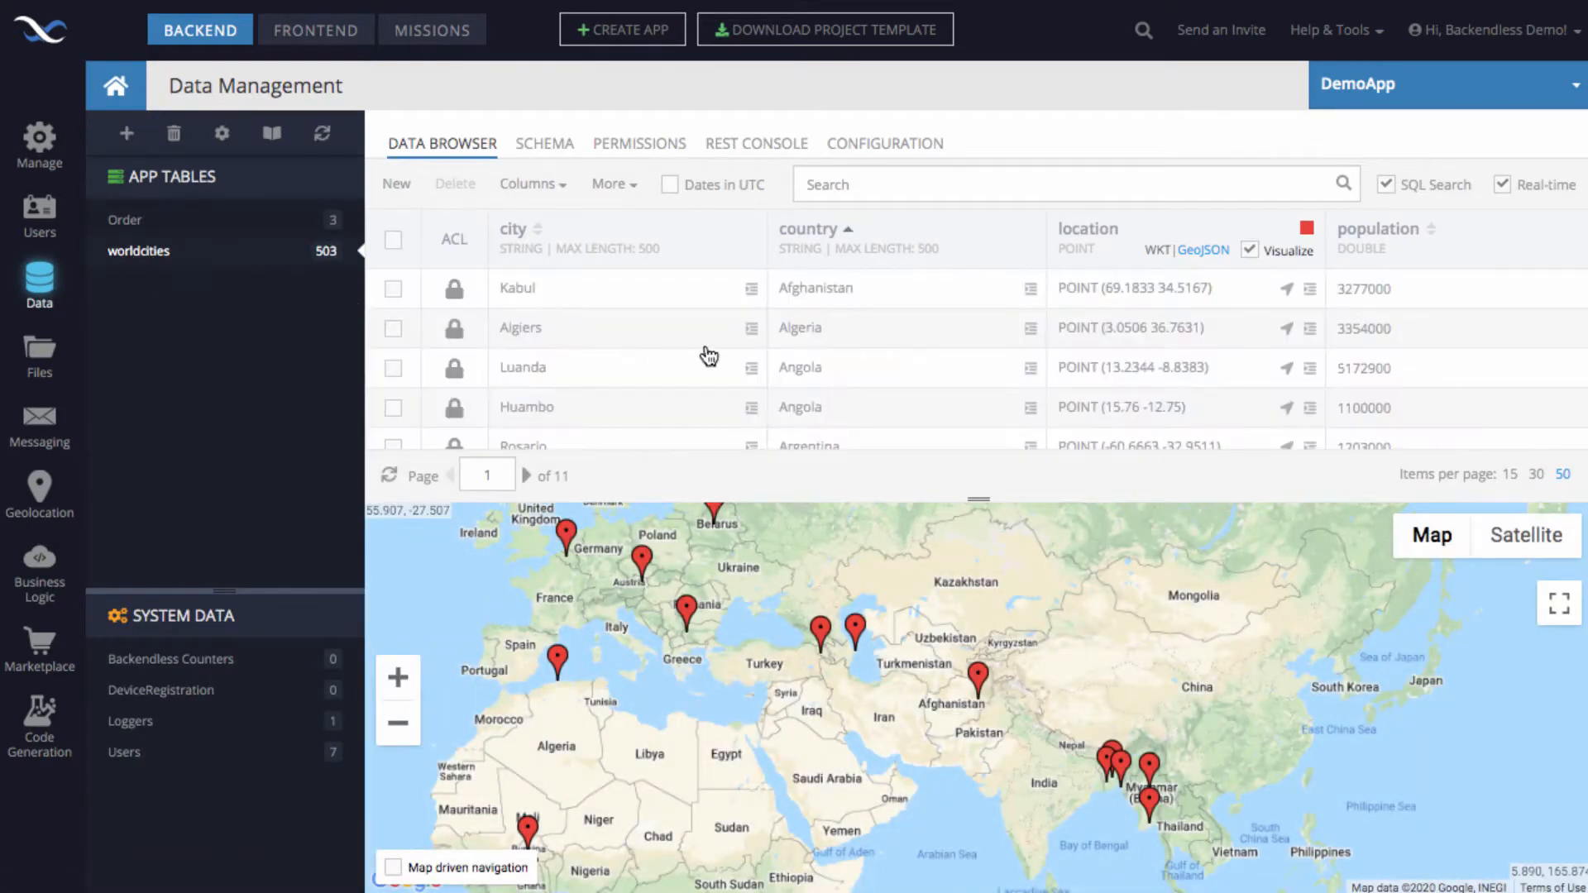
pyautogui.moveTo(880, 565)
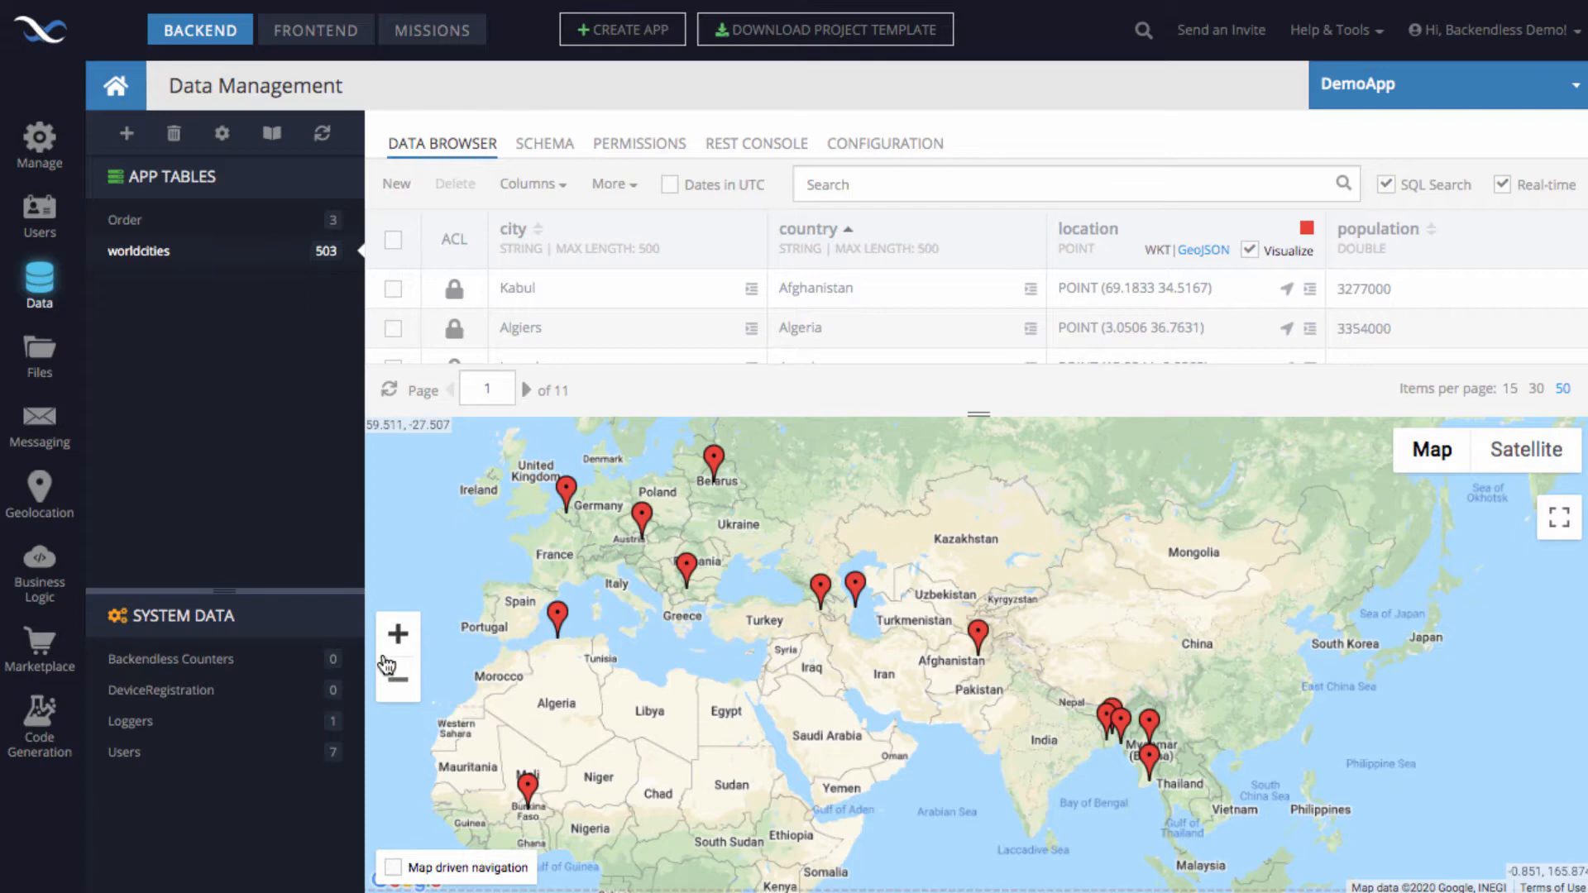
pyautogui.click(398, 679)
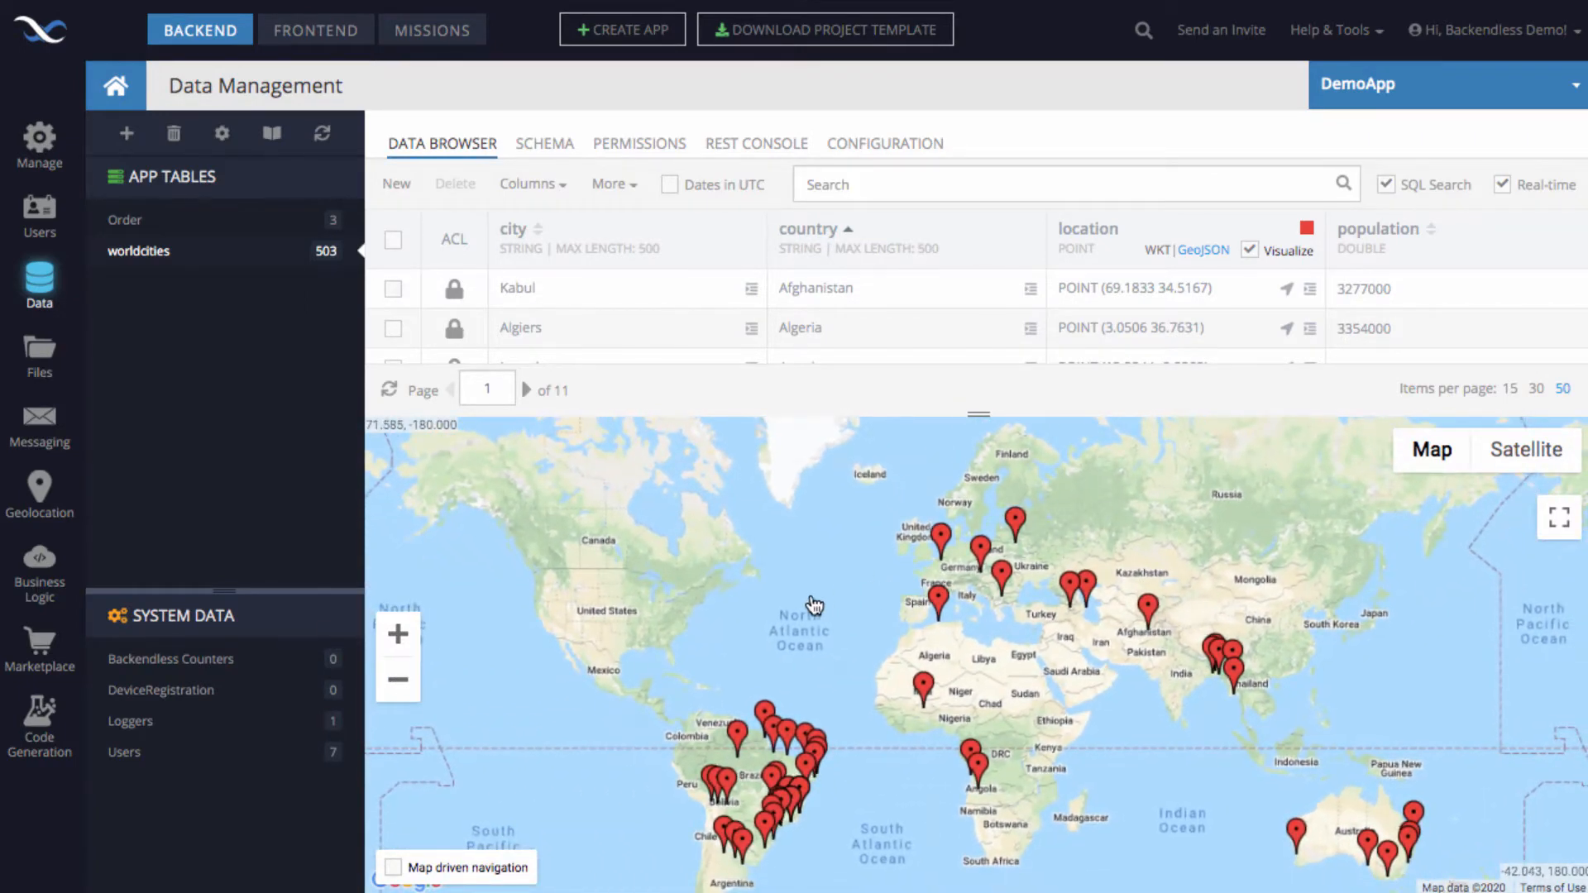
pyautogui.click(393, 866)
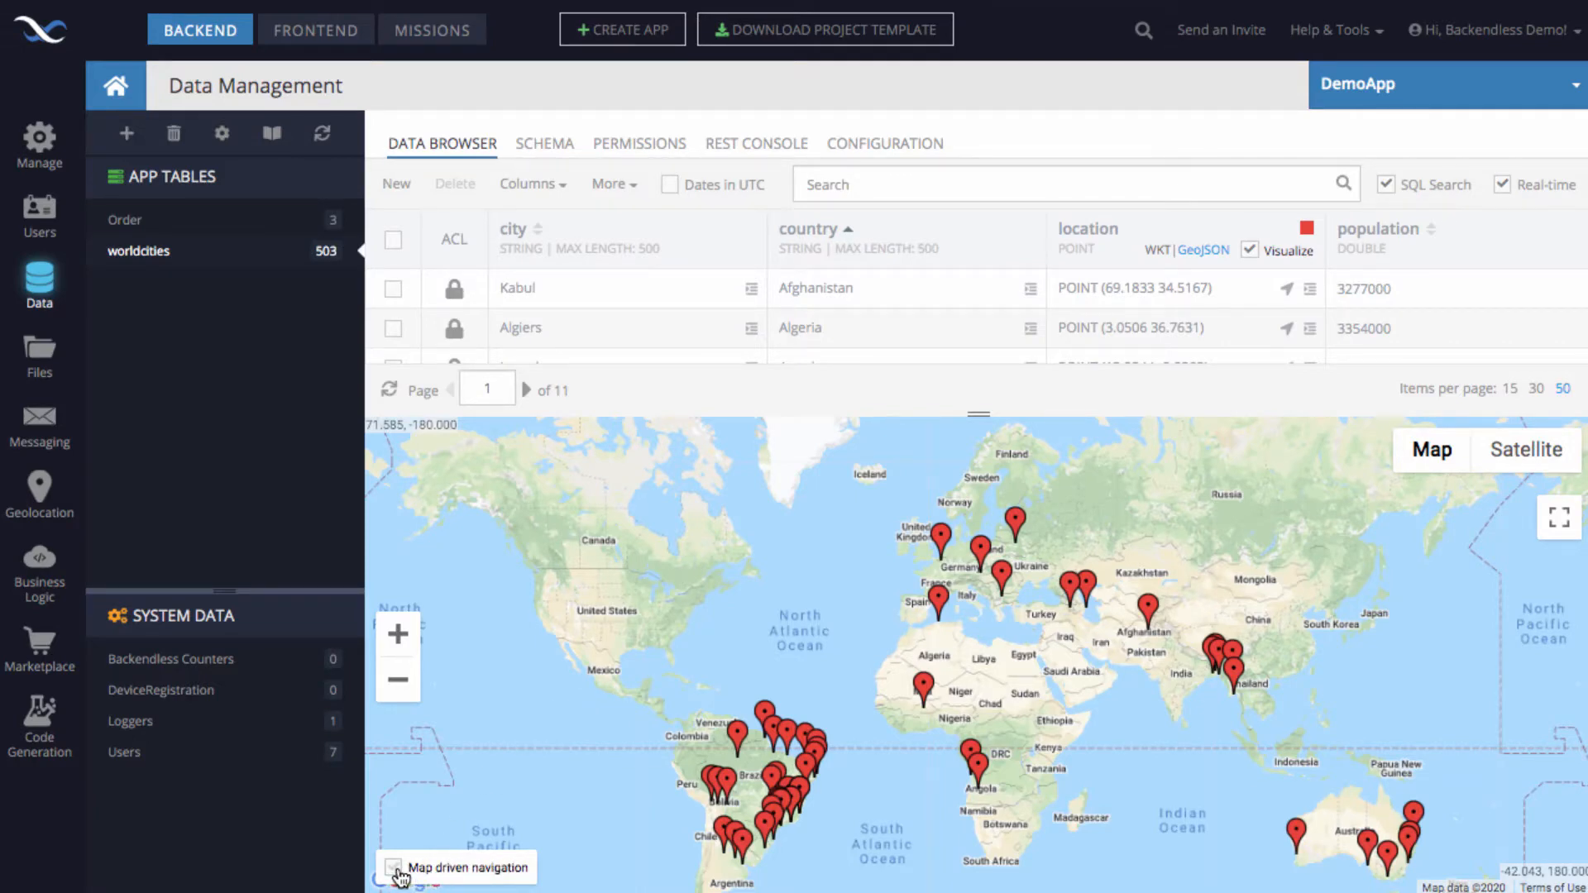
# Enable Map driven navigation so worldcities is filtered by the visible map area.
pyautogui.click(392, 866)
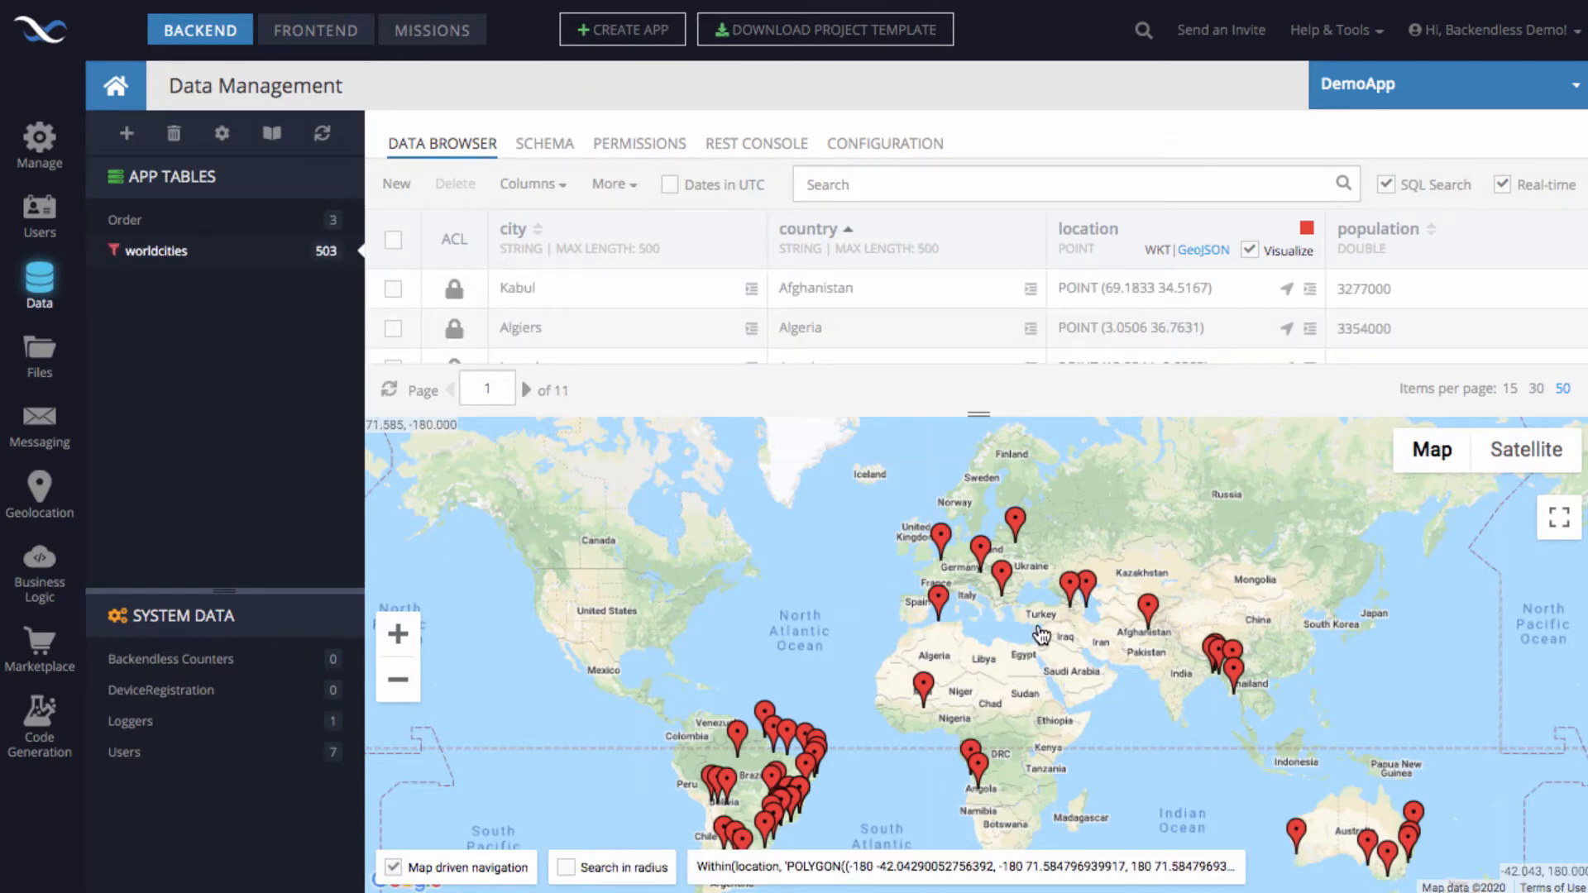
pyautogui.moveTo(942, 518)
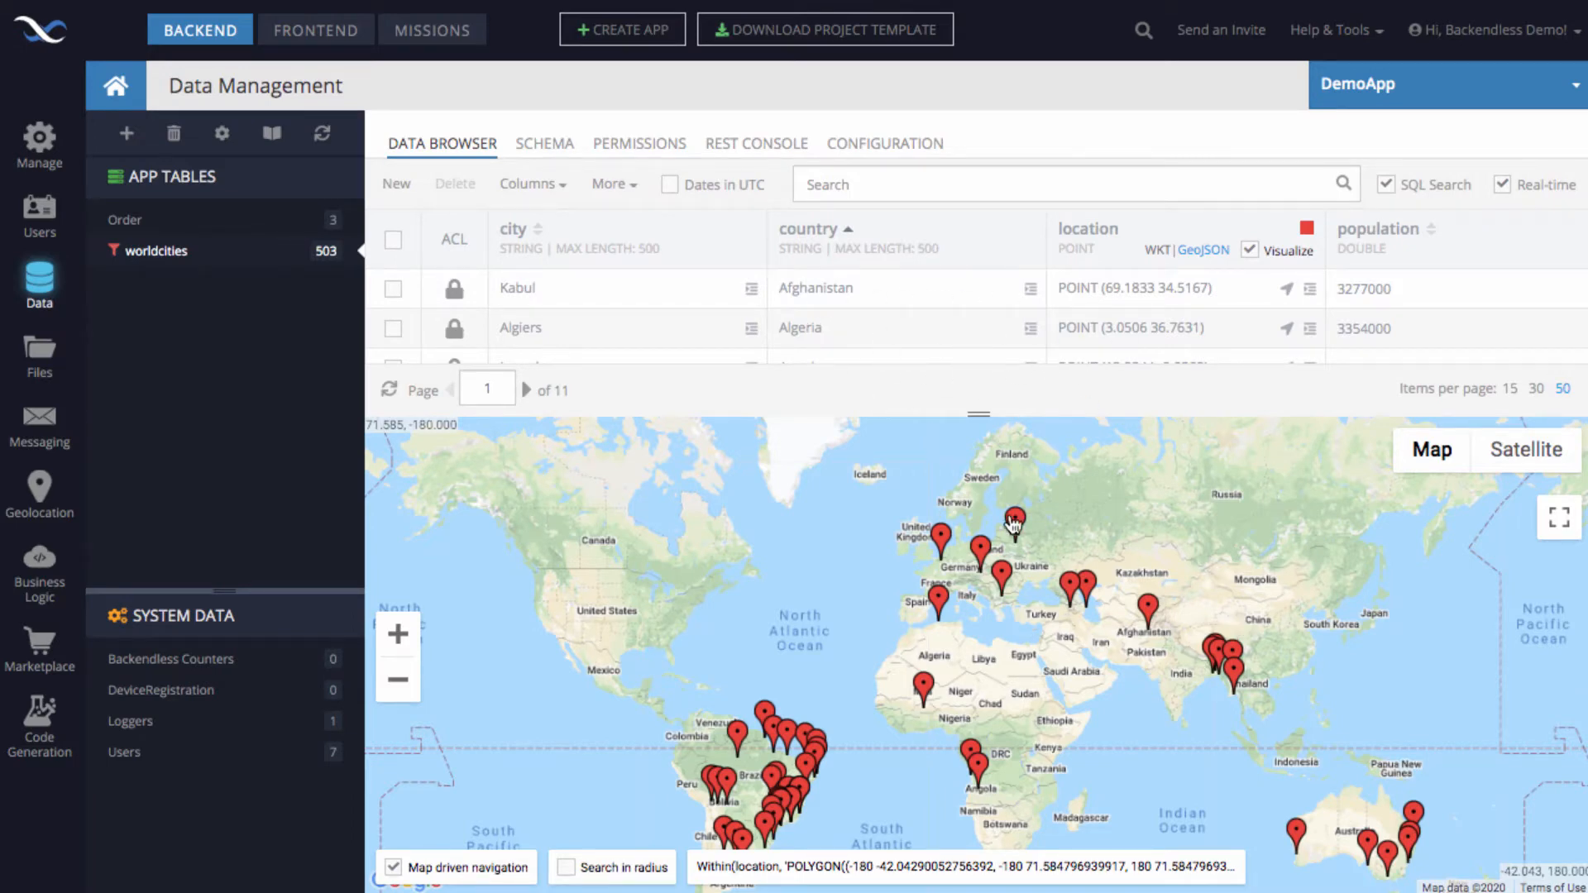
pyautogui.moveTo(503, 537)
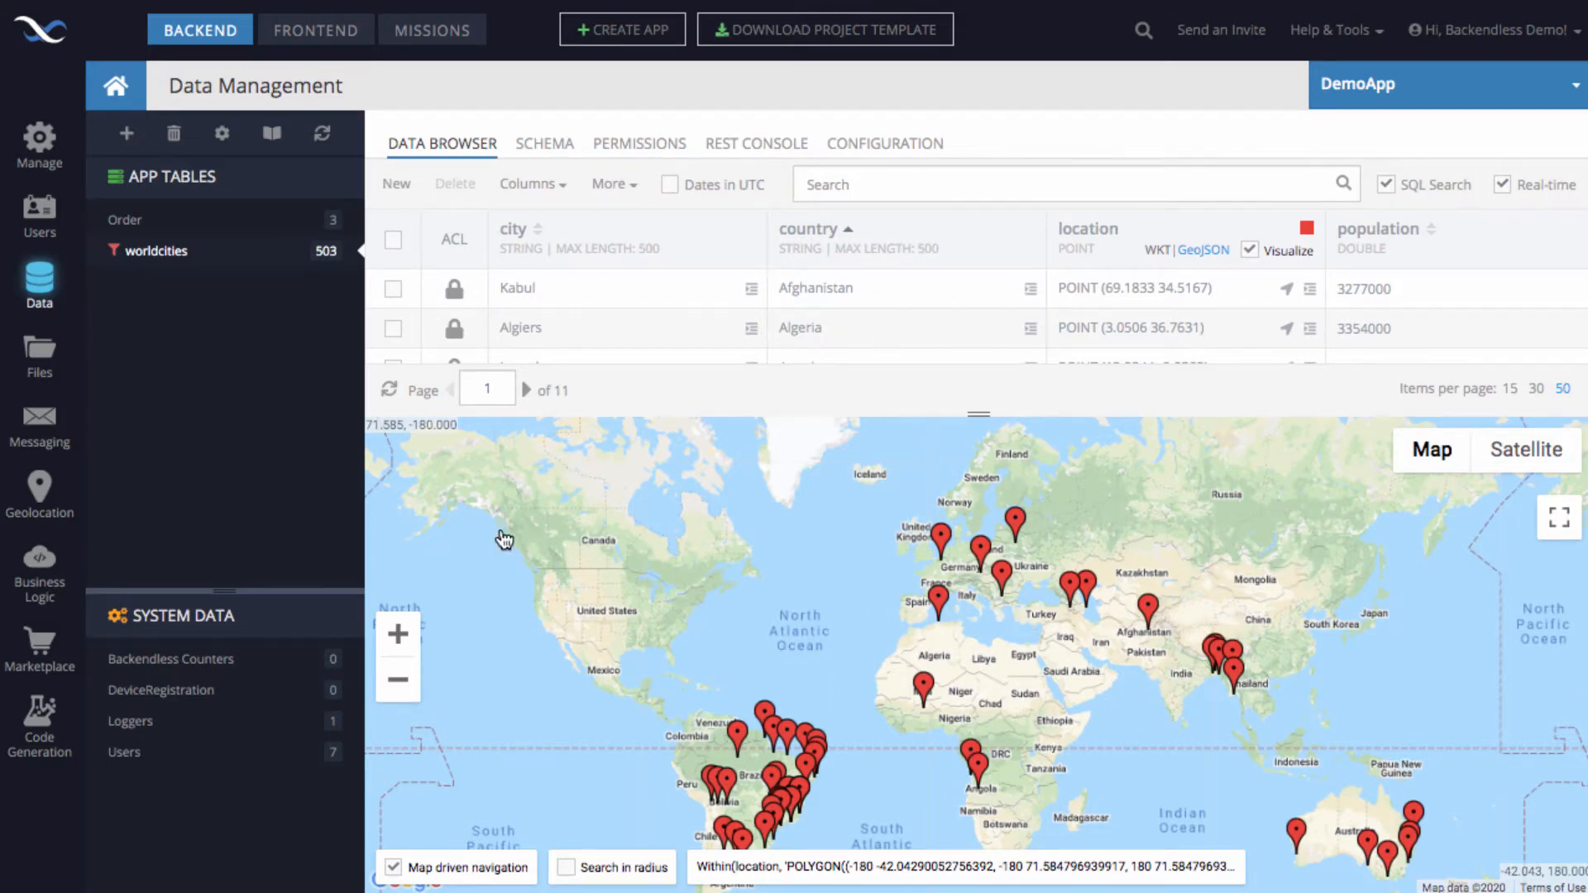
pyautogui.moveTo(867, 552)
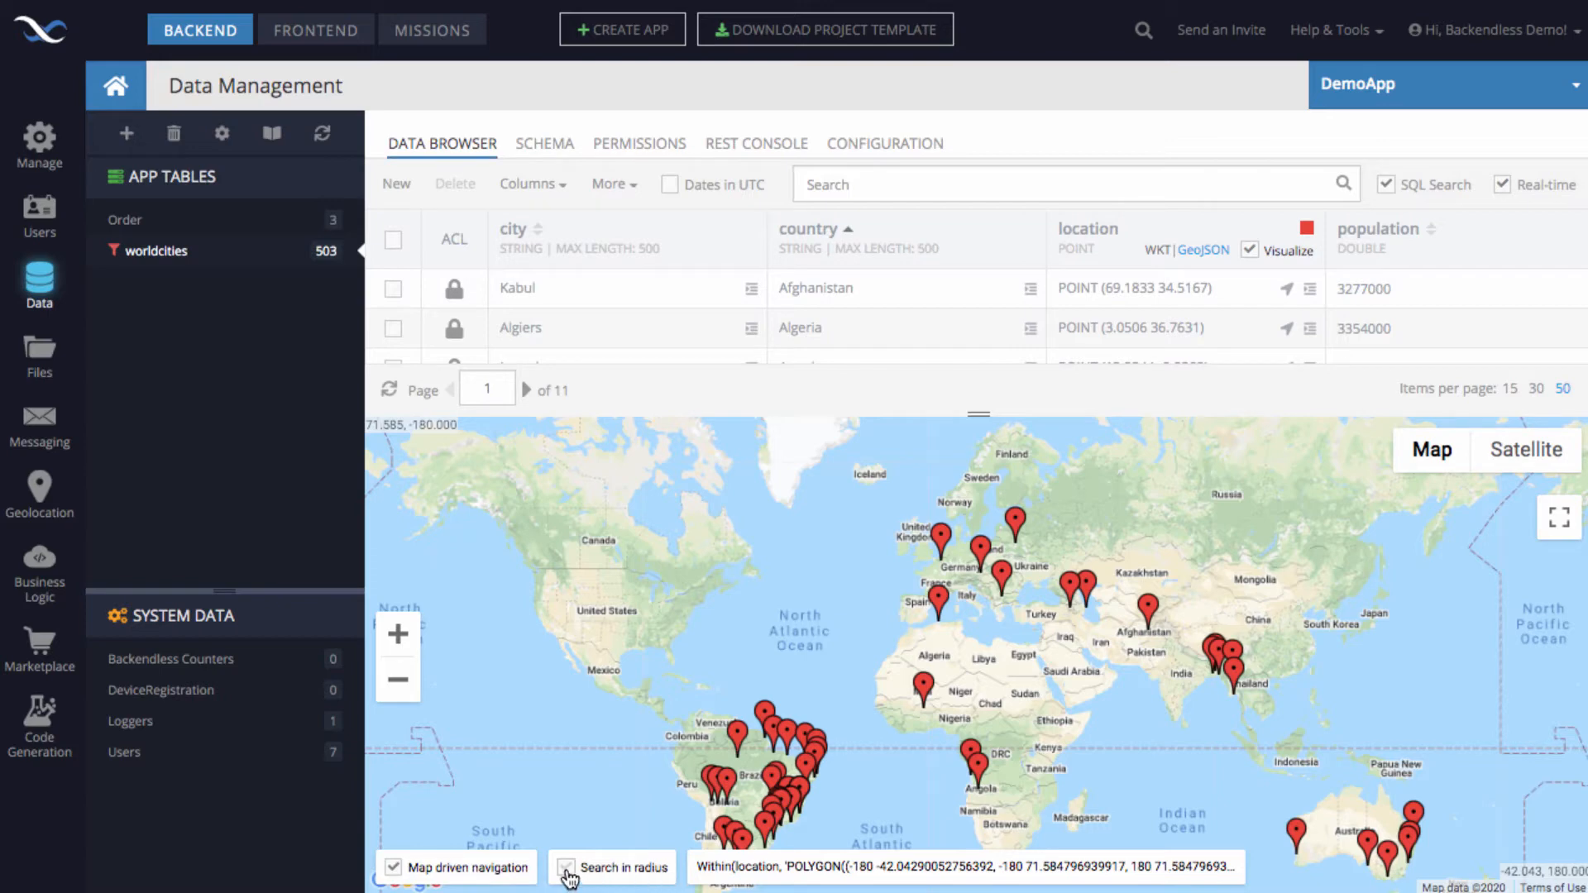
# Enable Search in radius and place the search circle over North America.
pyautogui.click(564, 866)
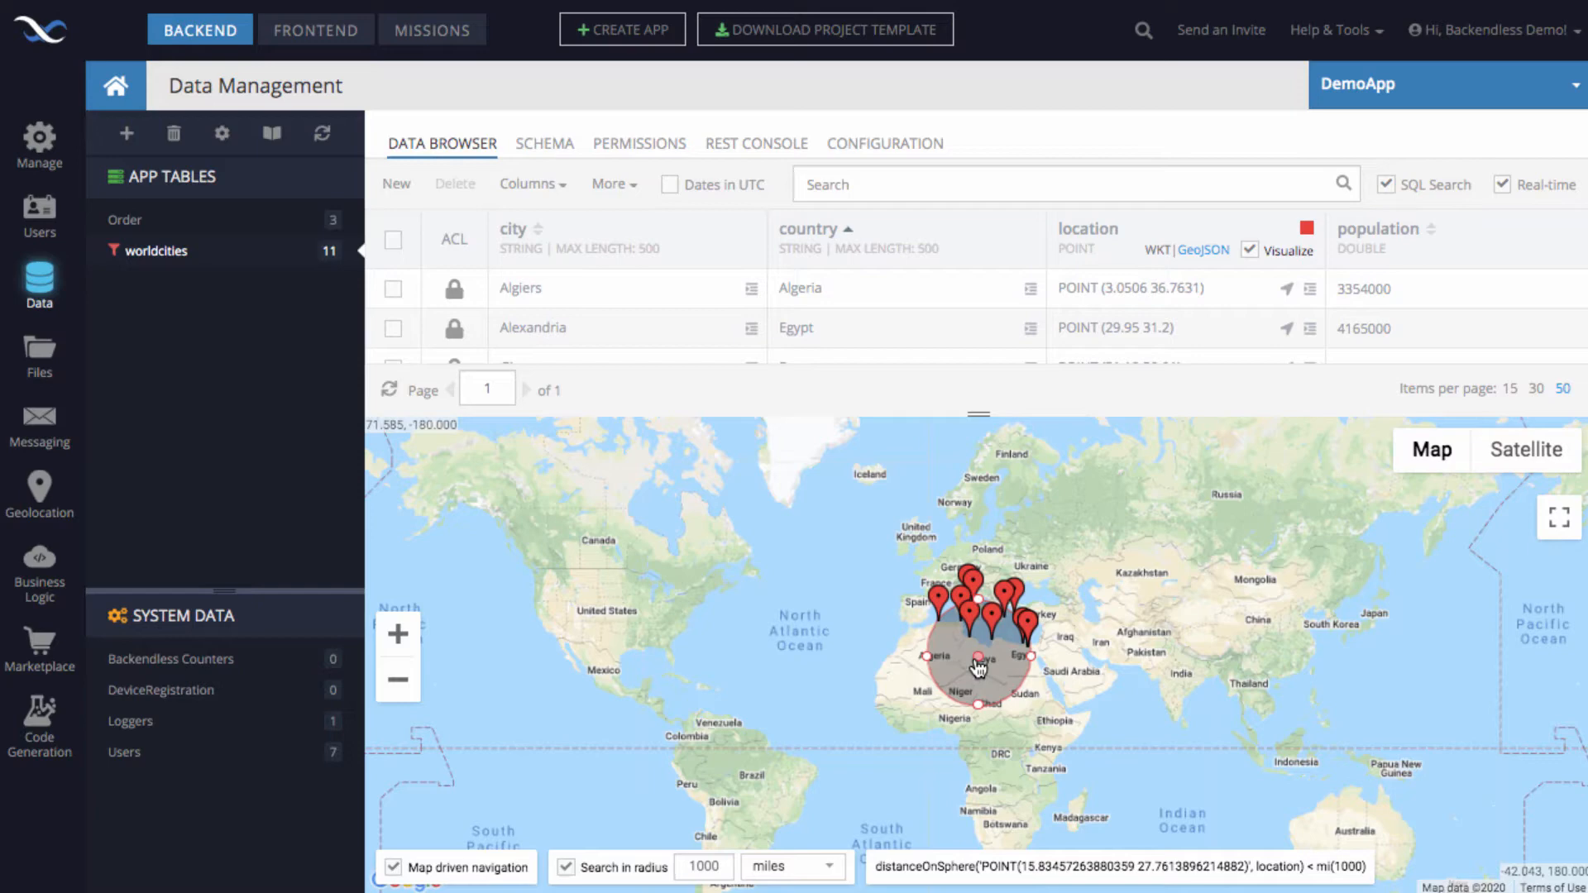
pyautogui.click(708, 654)
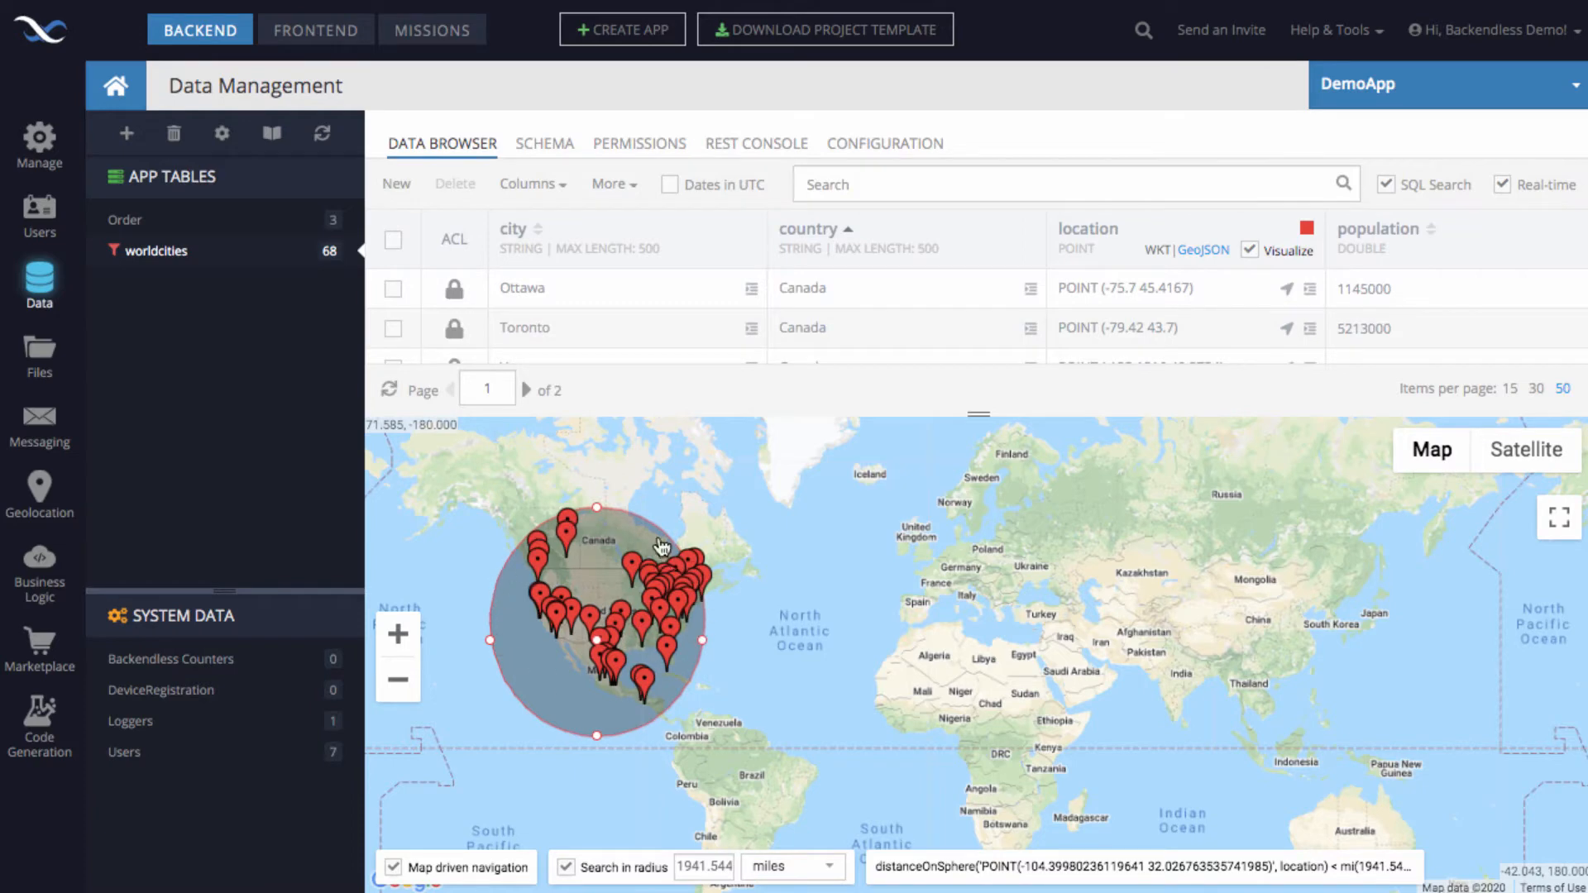
pyautogui.moveTo(676, 673)
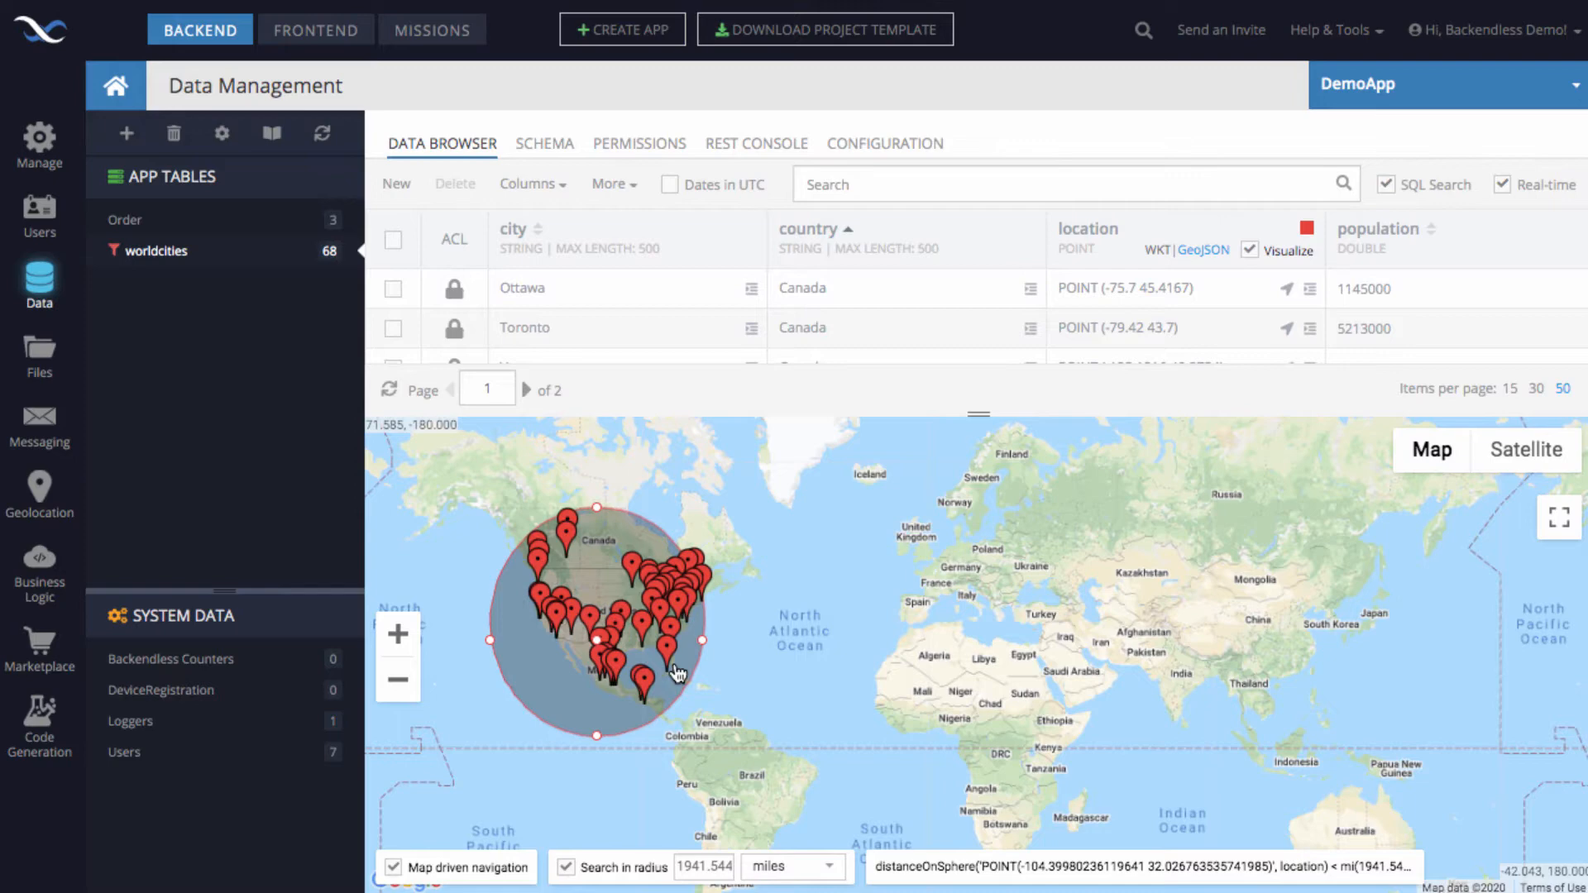
pyautogui.moveTo(659, 727)
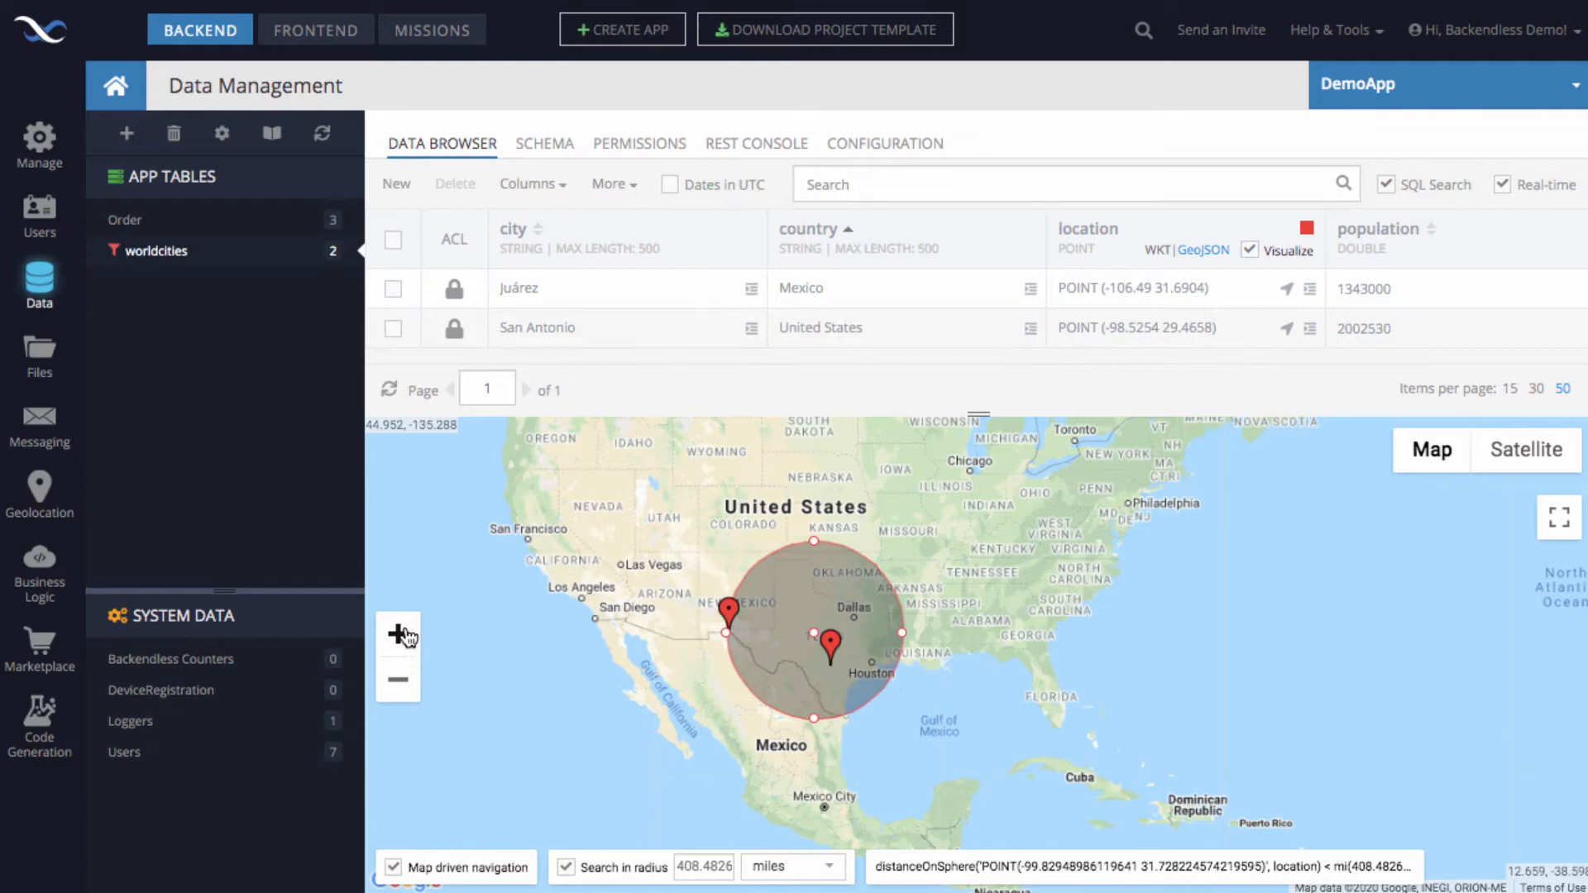
# Zoom the map in around Texas to narrow the search circle area.
pyautogui.click(397, 633)
pyautogui.write('400')
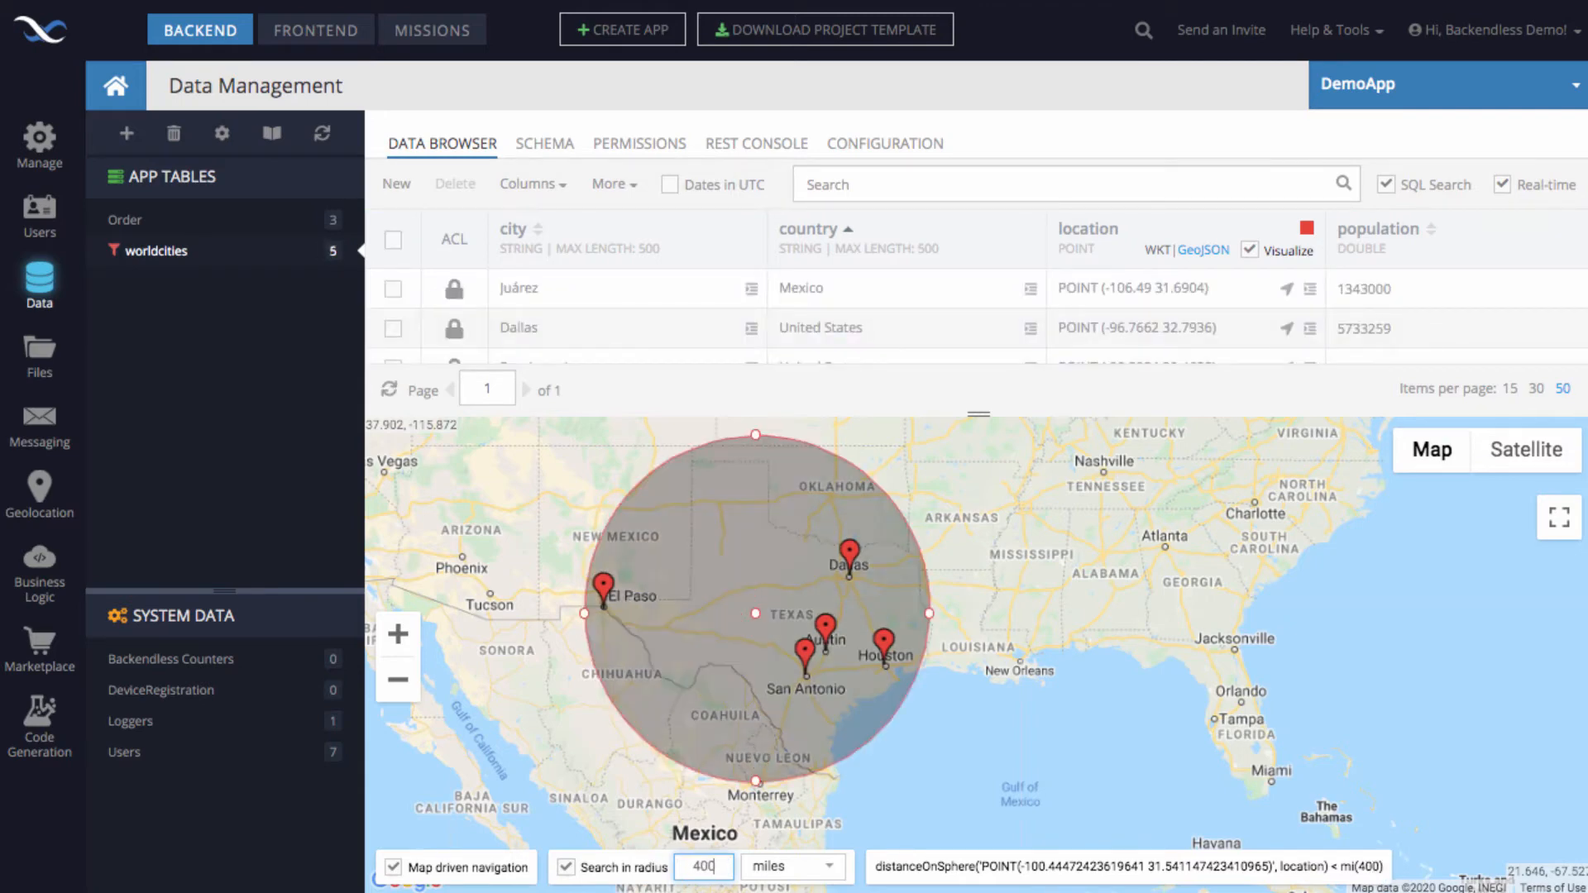
pyautogui.moveTo(637, 461)
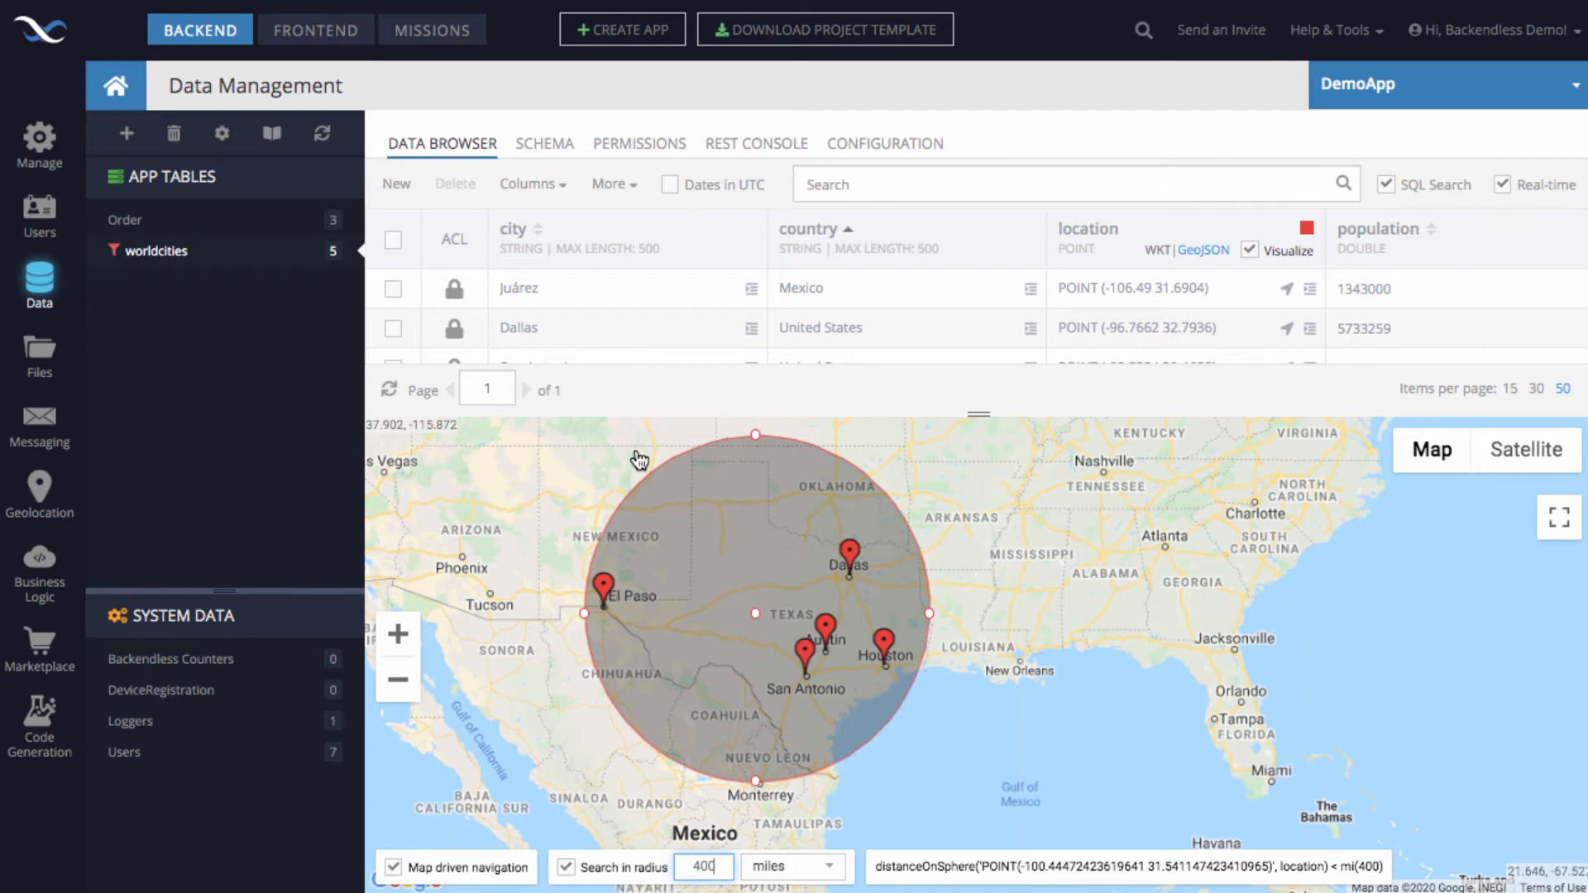
pyautogui.moveTo(865, 325)
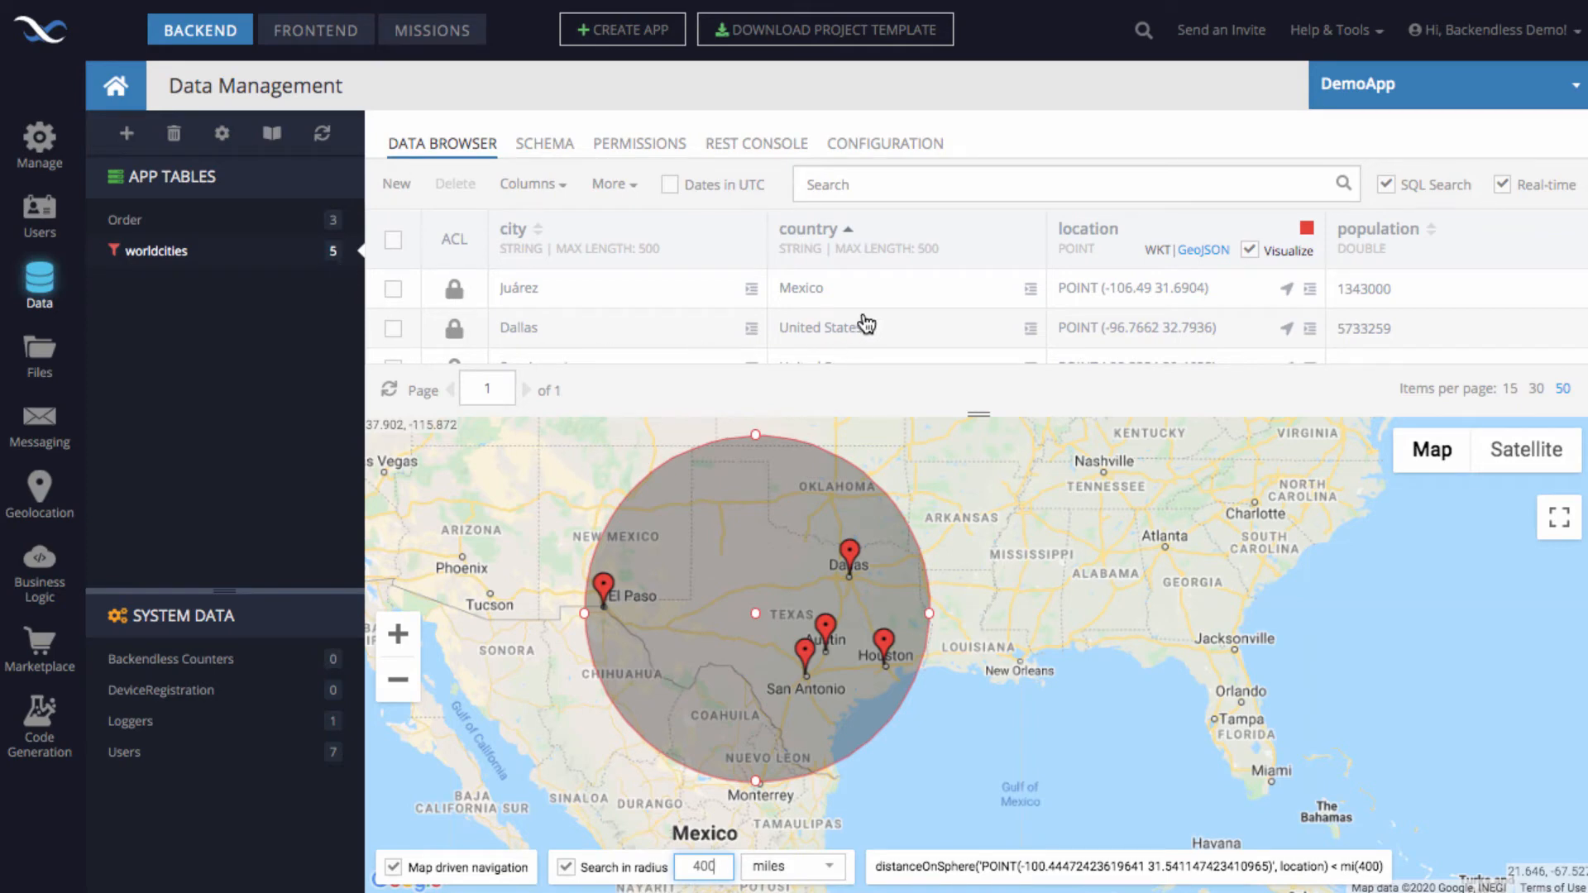
pyautogui.moveTo(891, 339)
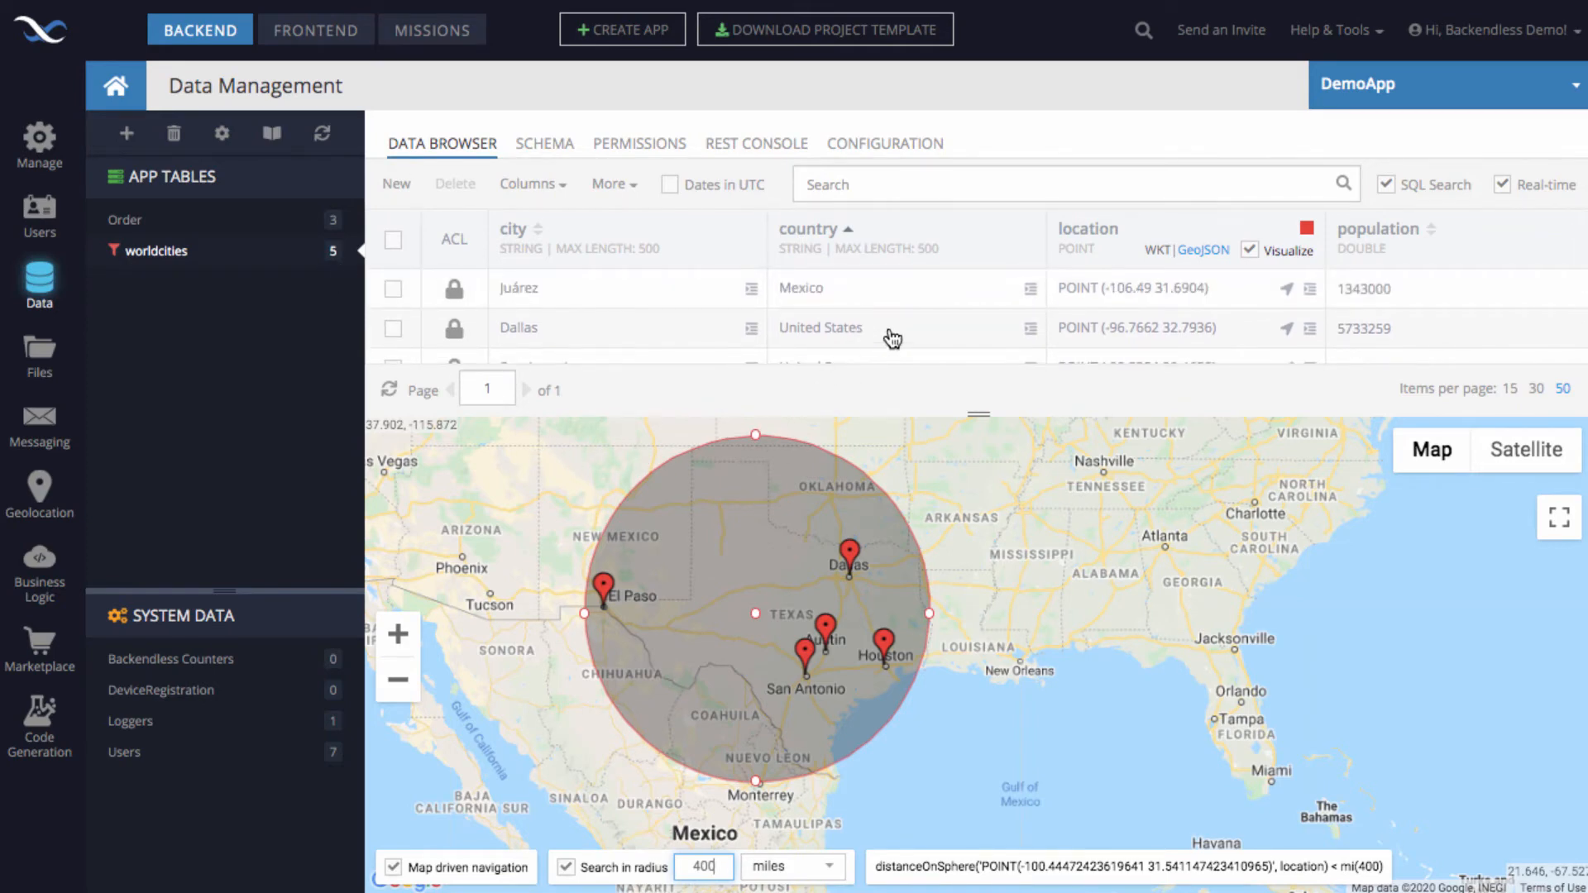
pyautogui.moveTo(619, 327)
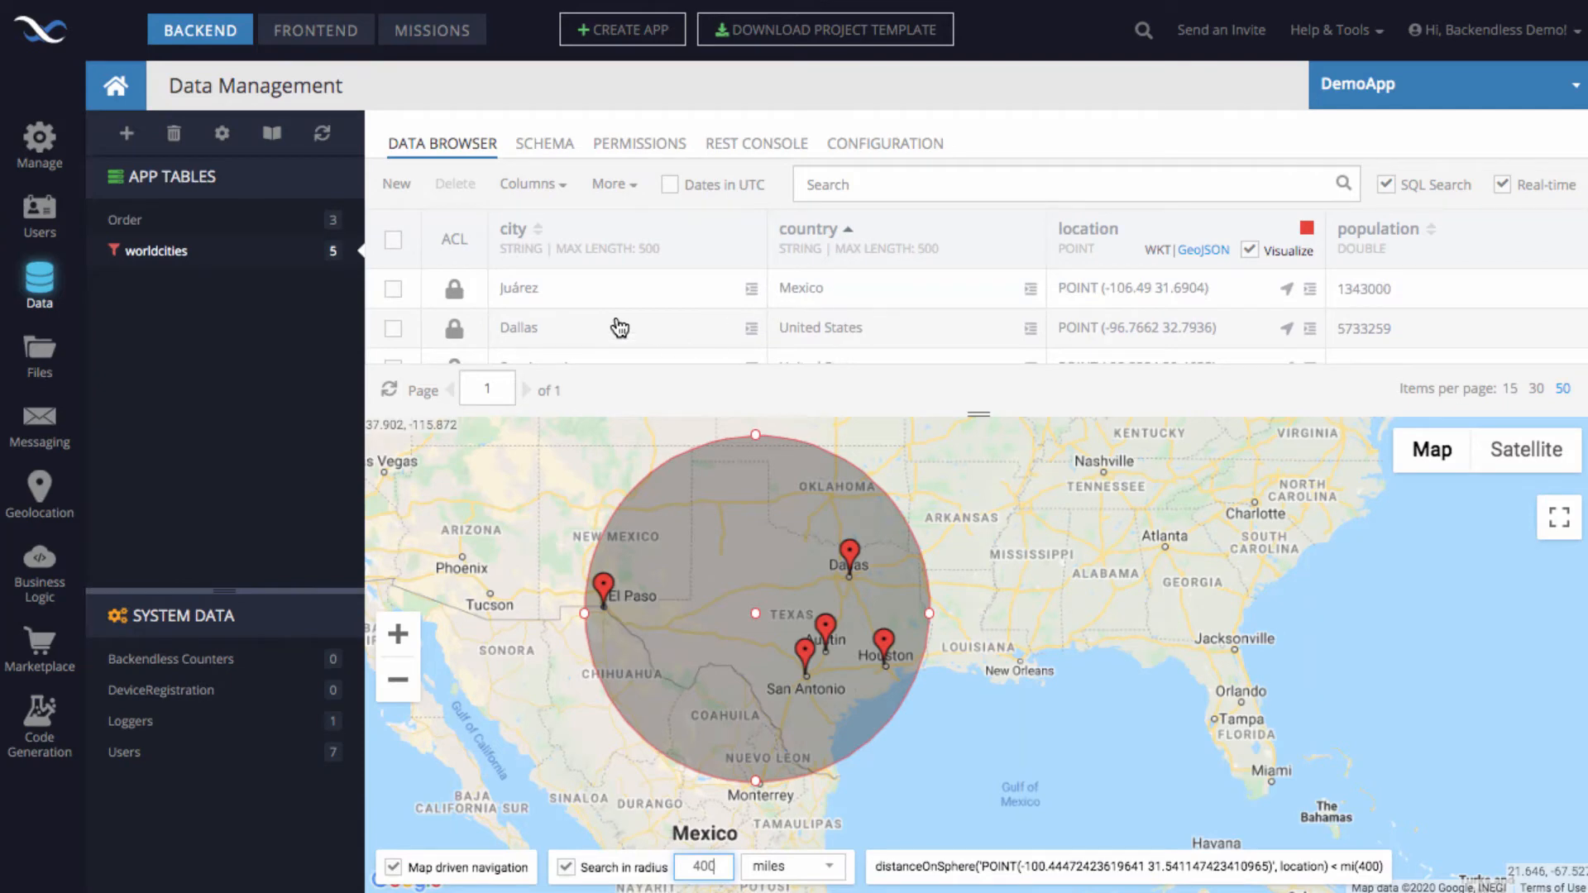
pyautogui.scroll(-3)
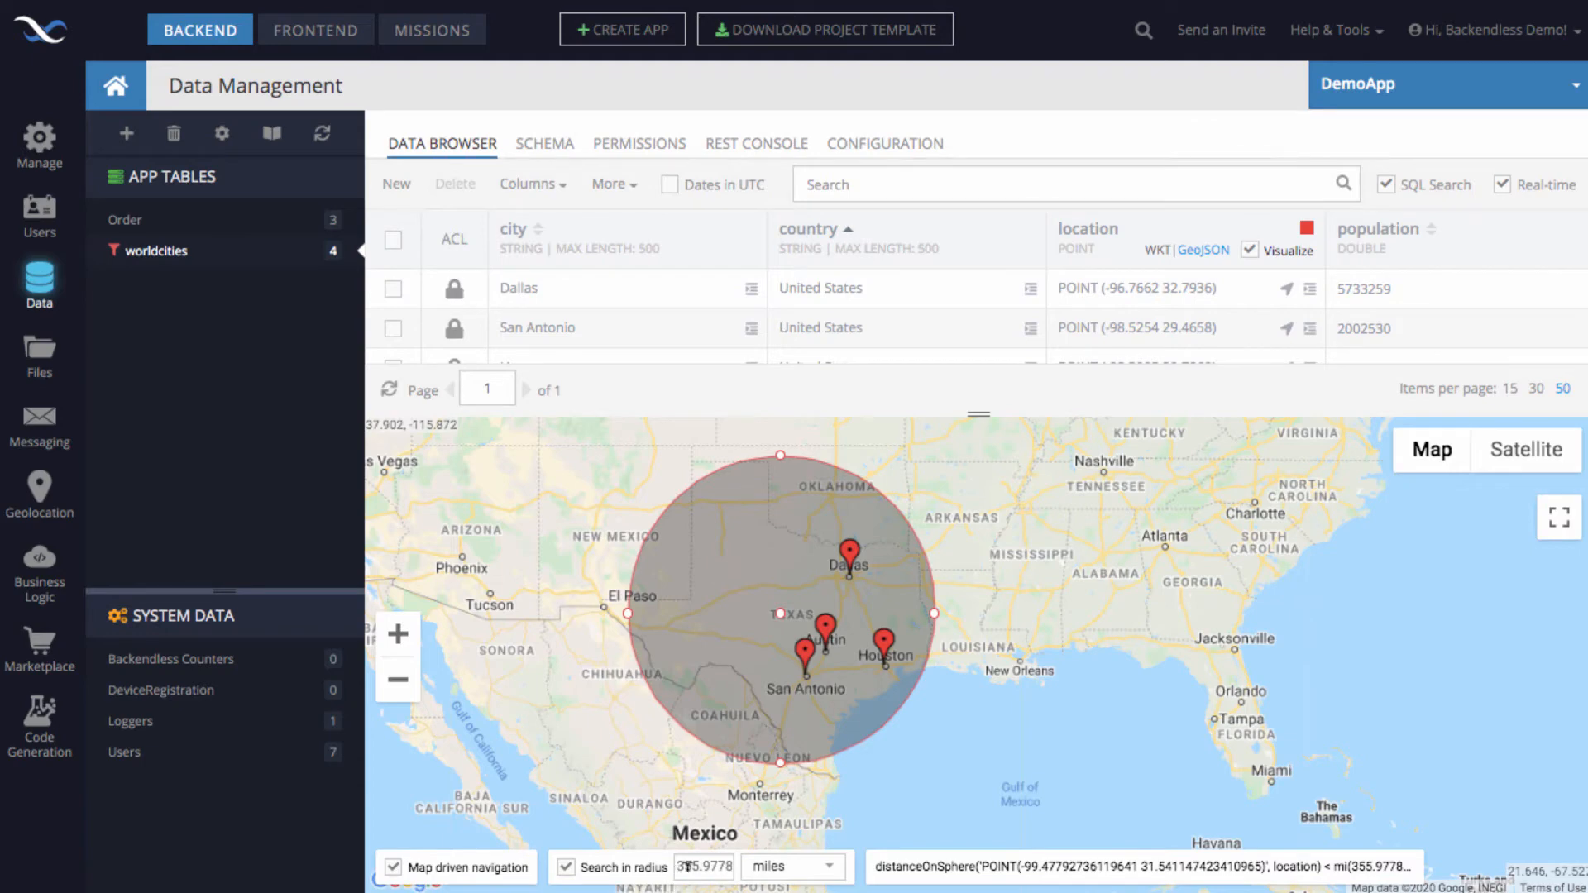
pyautogui.moveTo(883, 699)
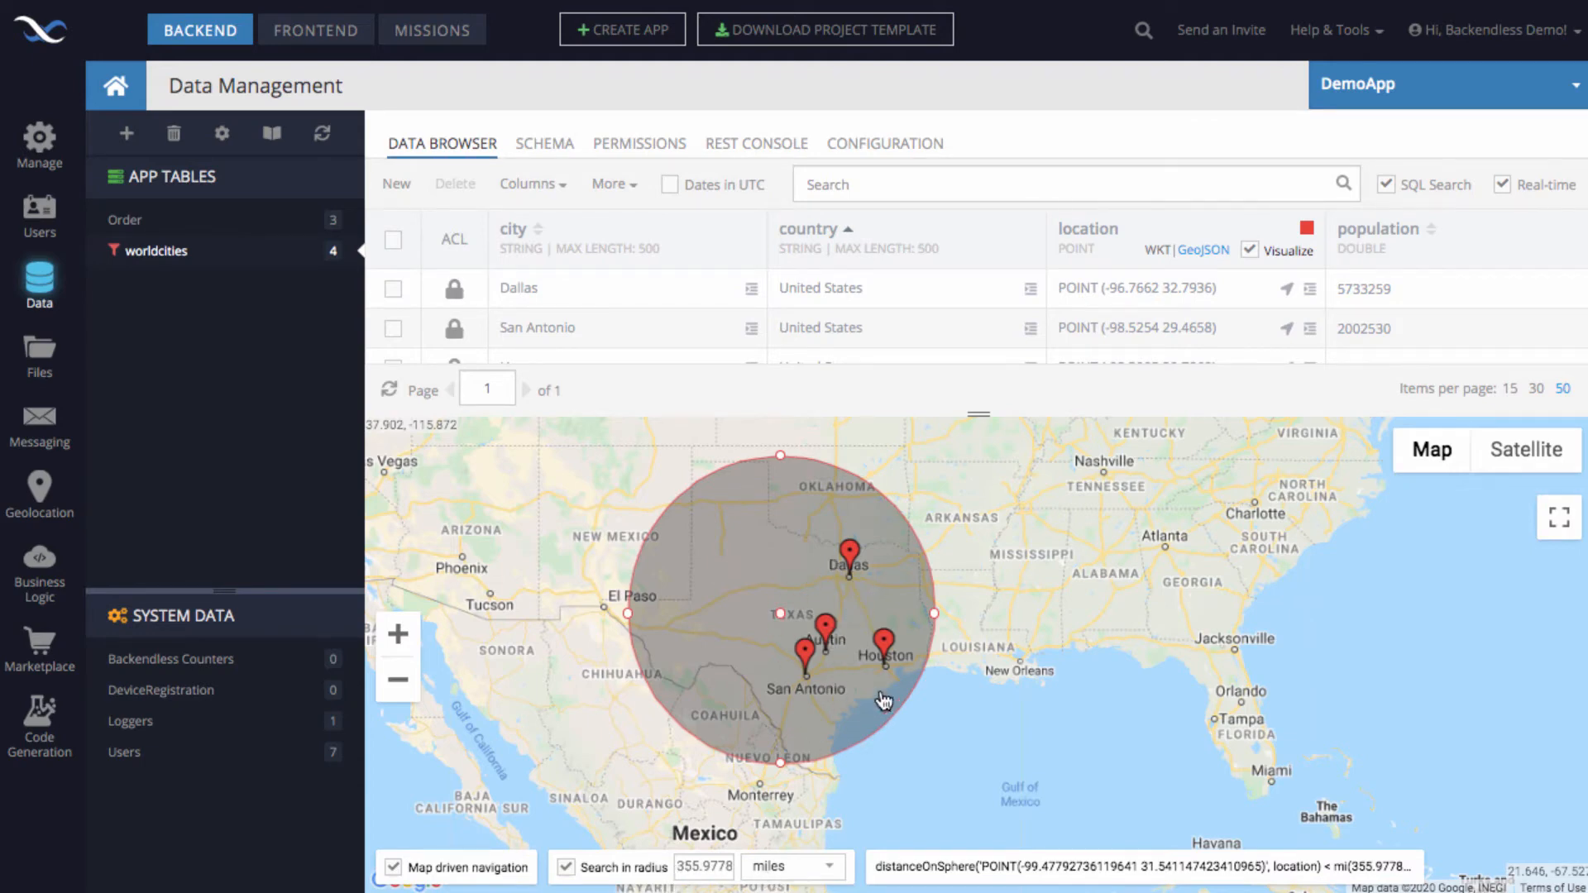
pyautogui.moveTo(804, 564)
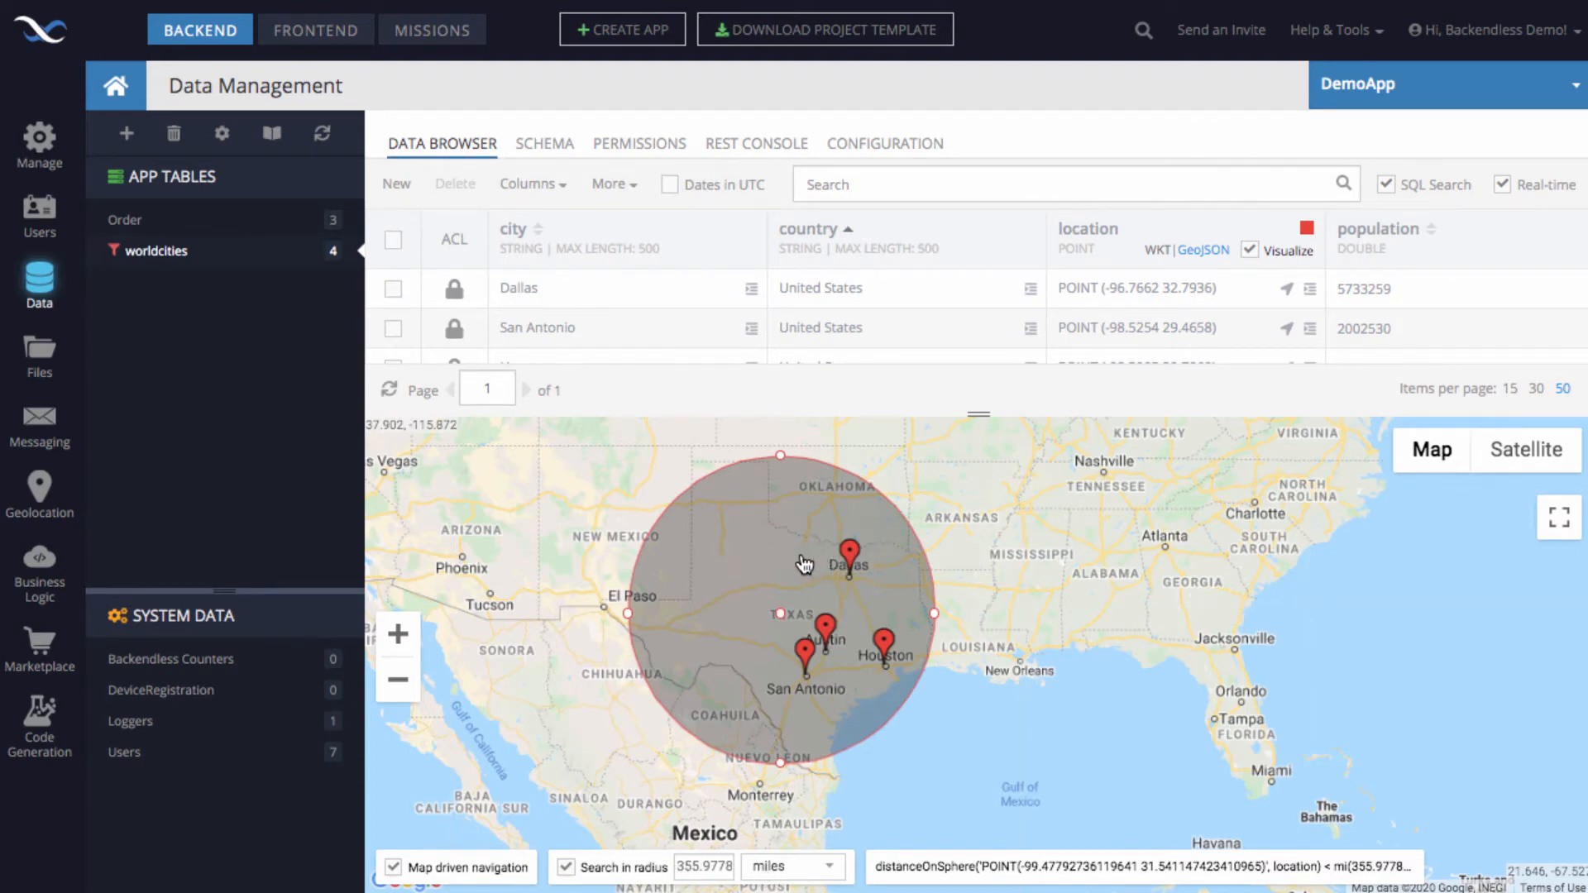
pyautogui.moveTo(856, 785)
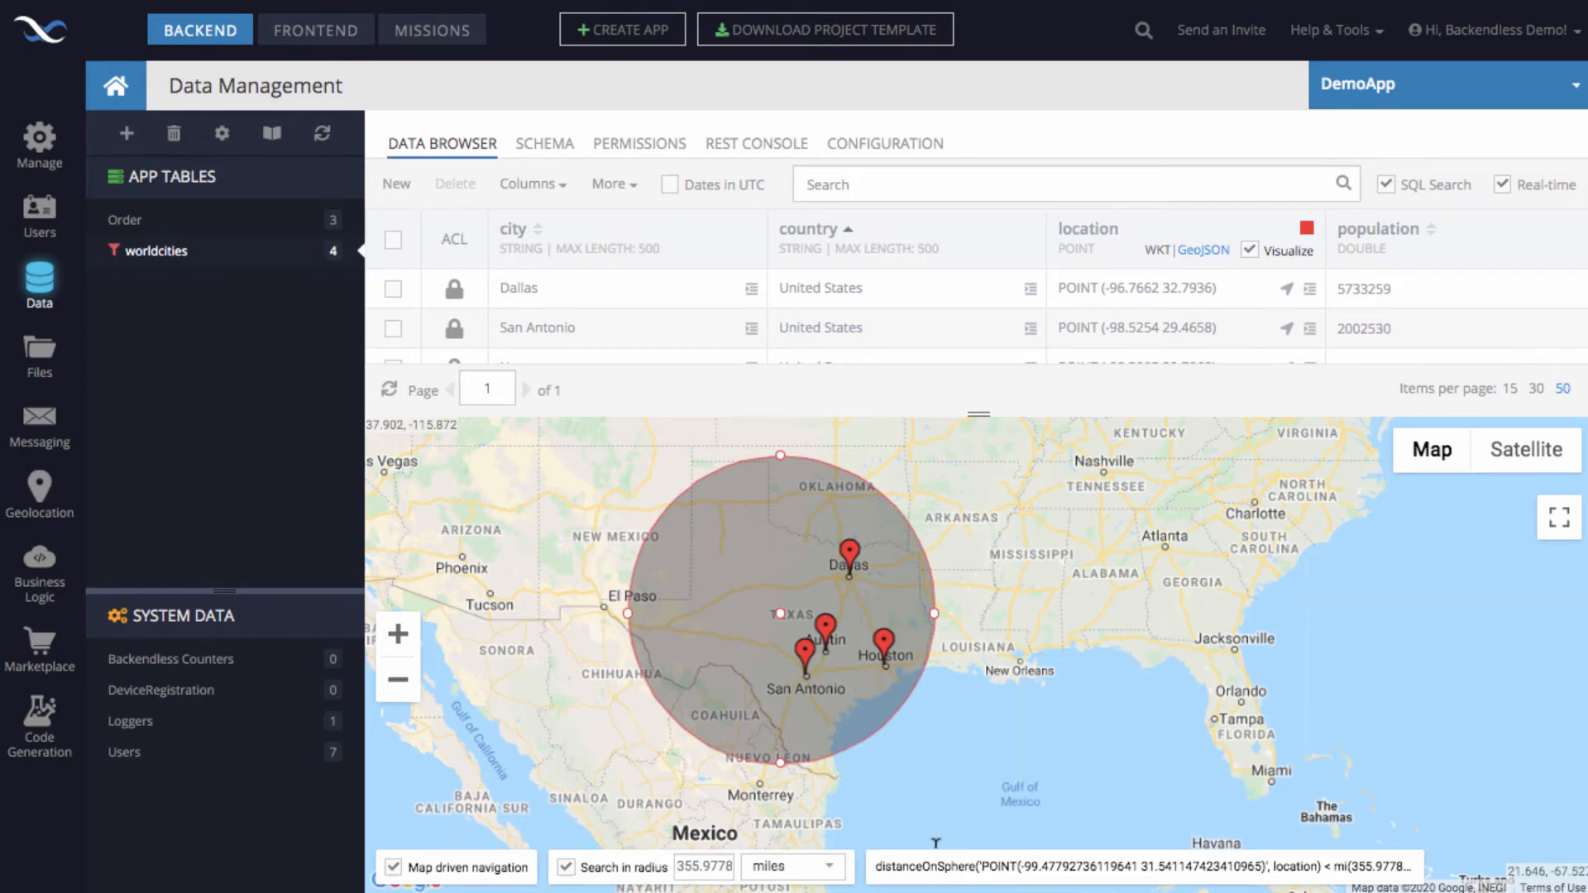
pyautogui.moveTo(748, 844)
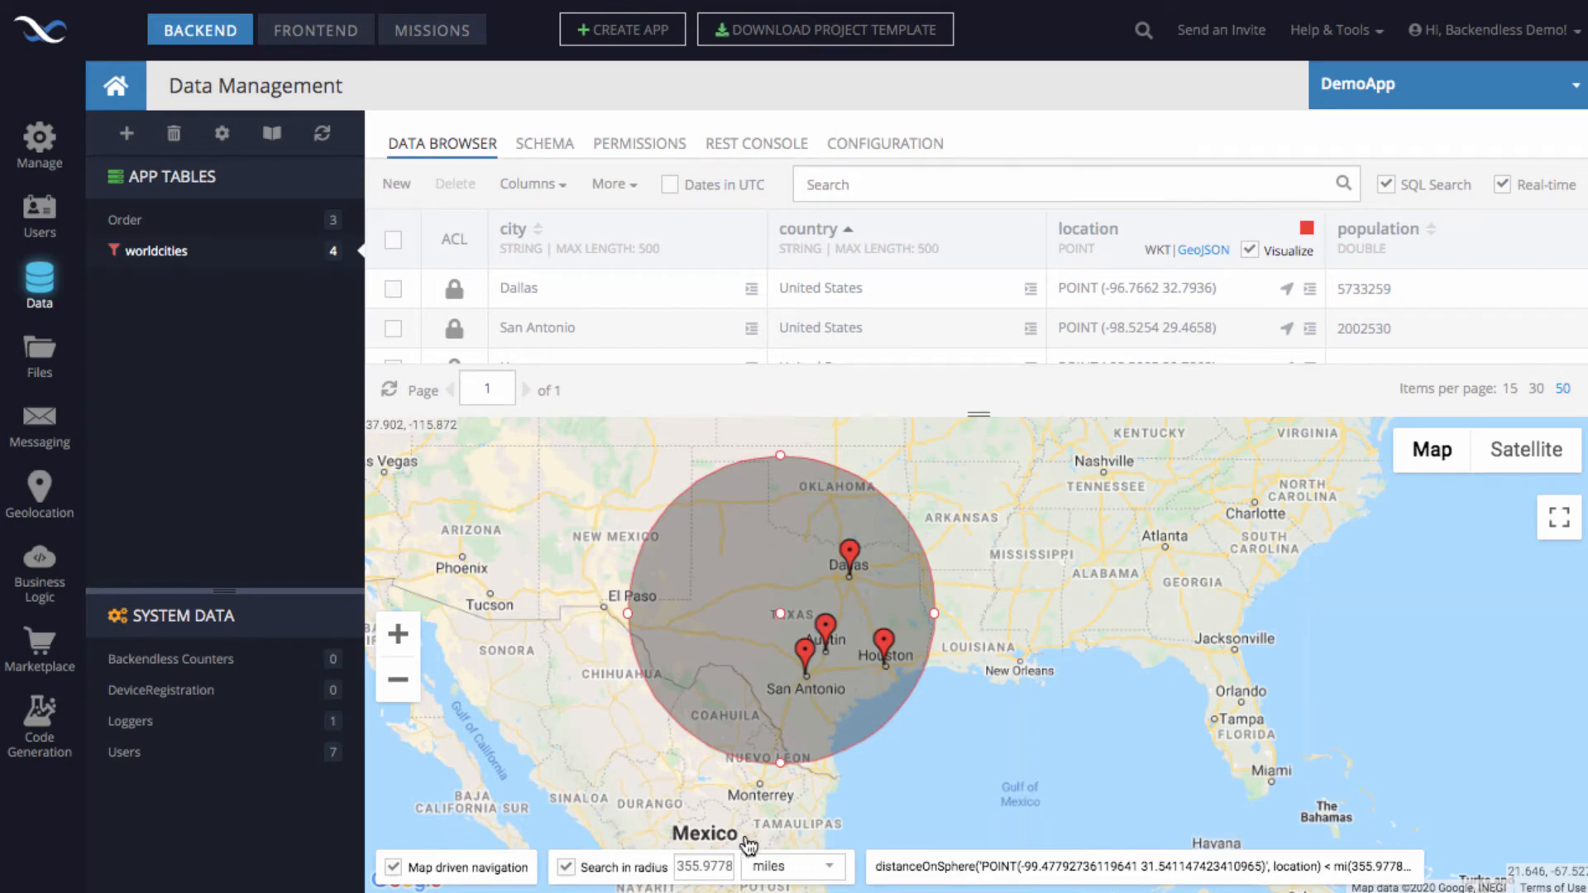
pyautogui.moveTo(667, 873)
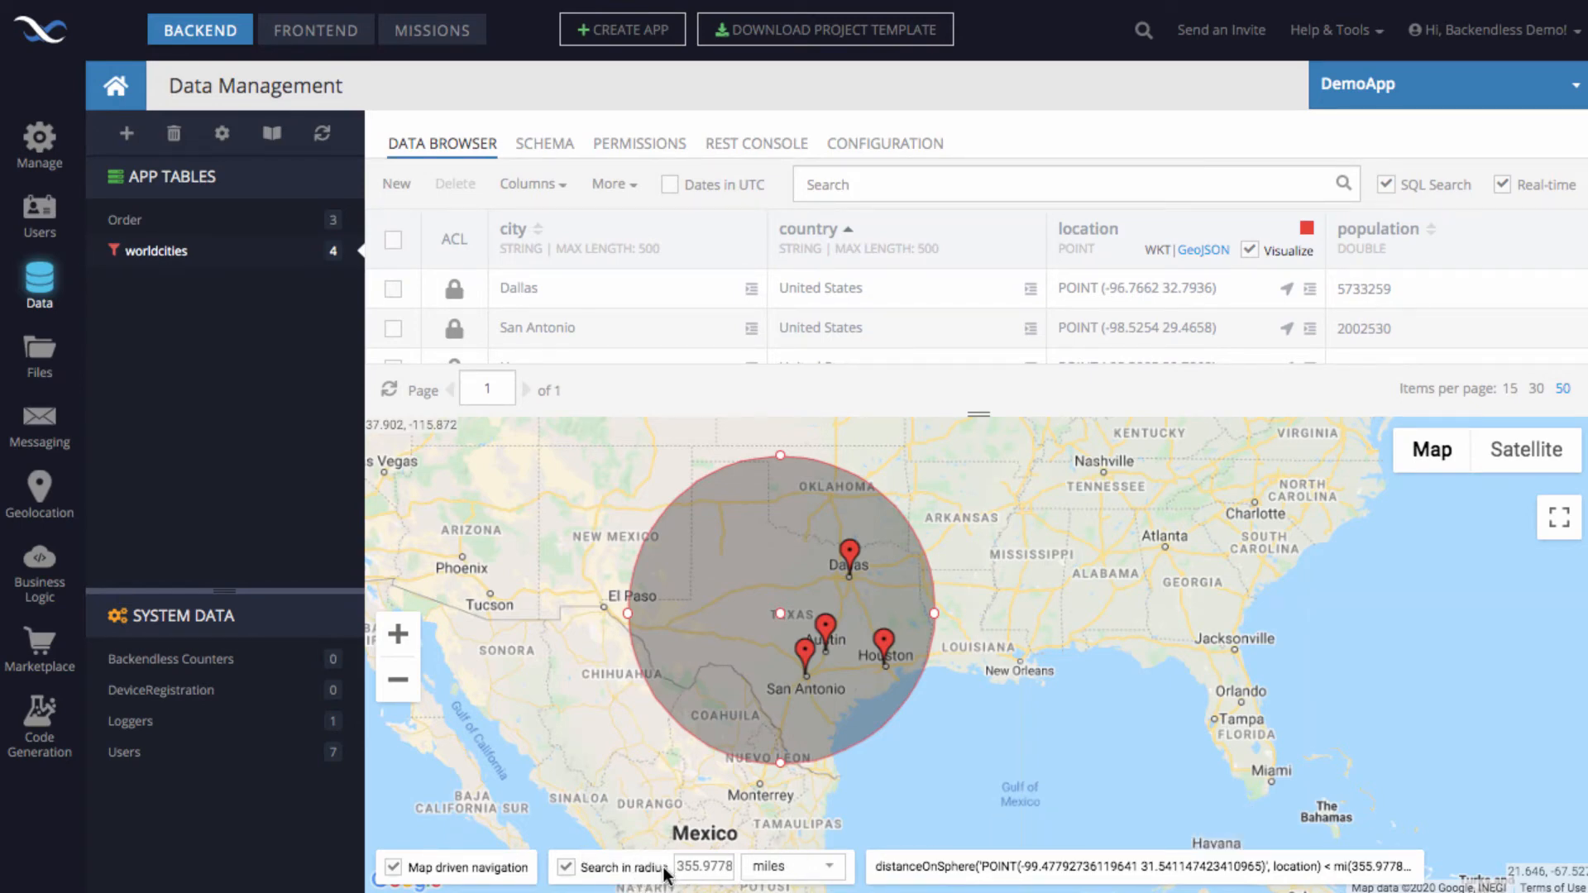
pyautogui.moveTo(1182, 813)
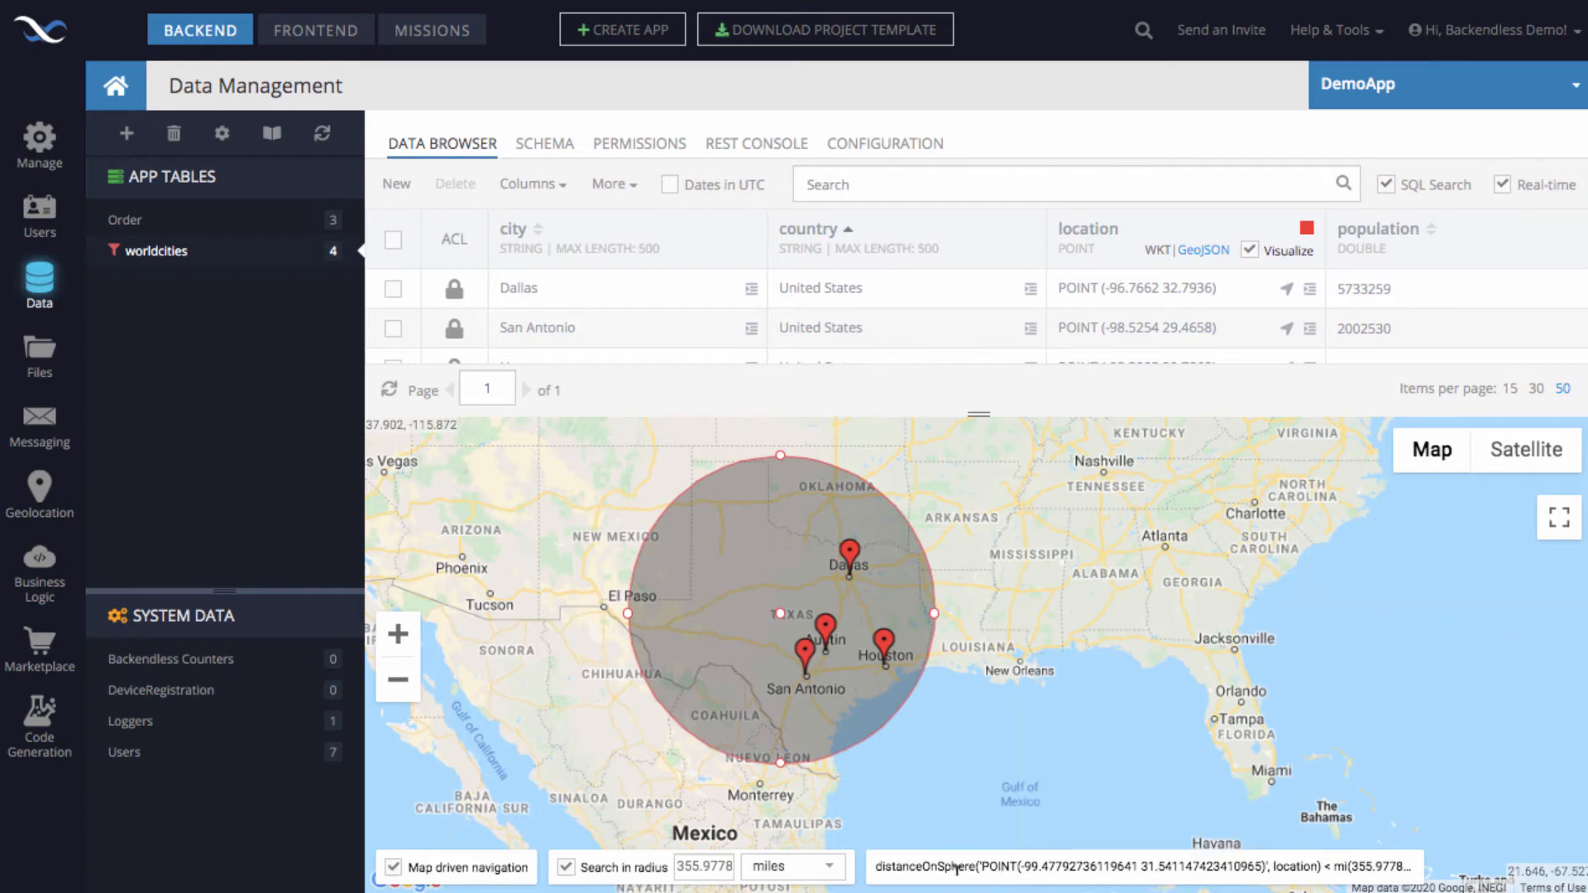
pyautogui.moveTo(1144, 867)
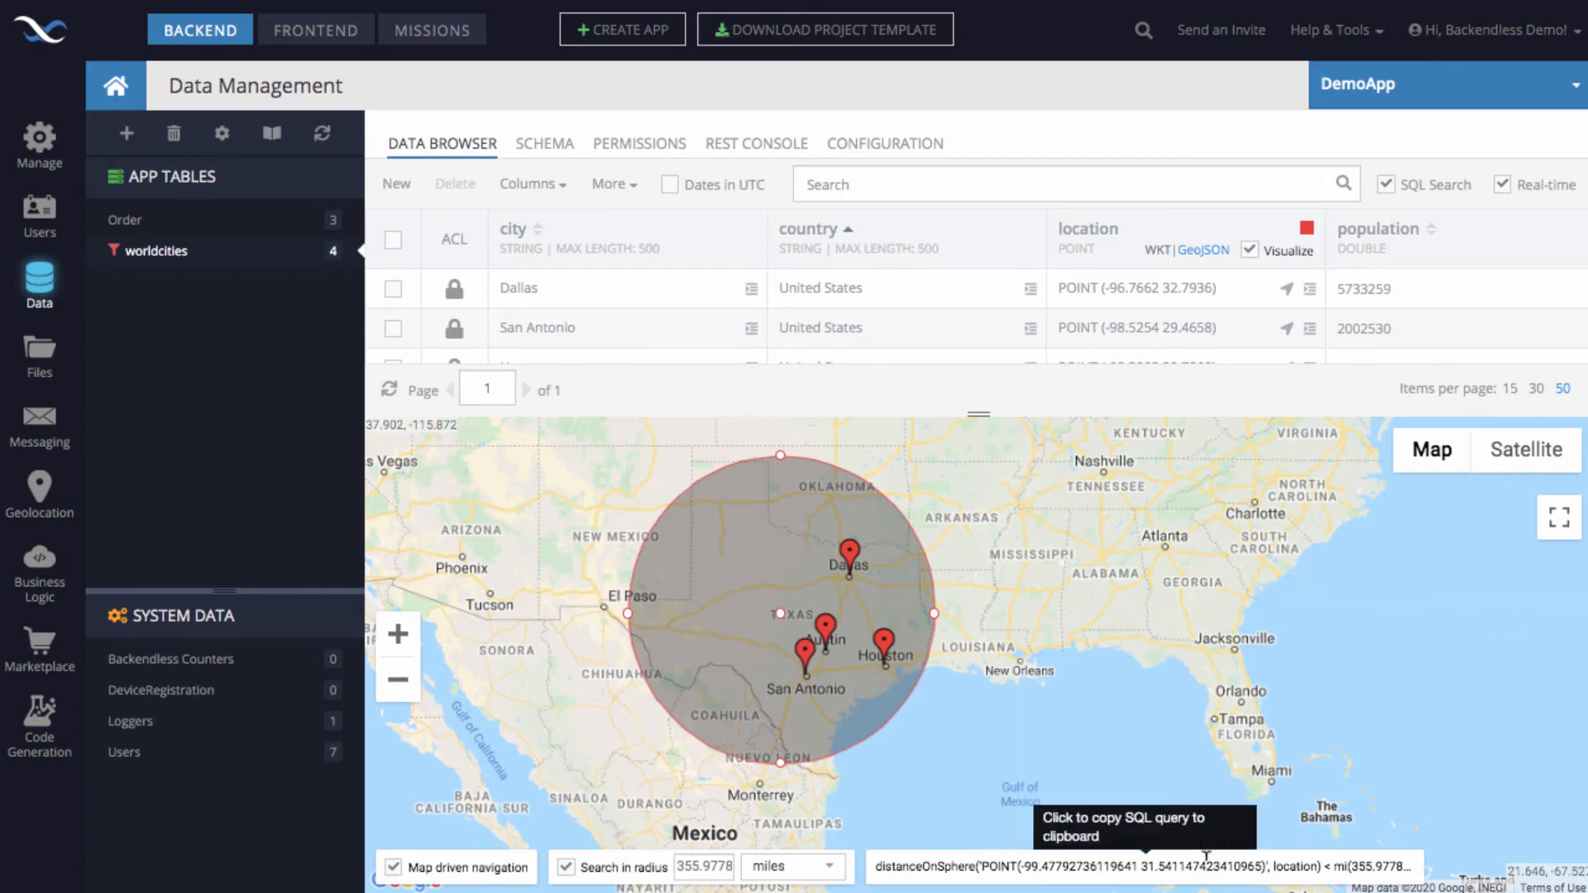
pyautogui.moveTo(1033, 820)
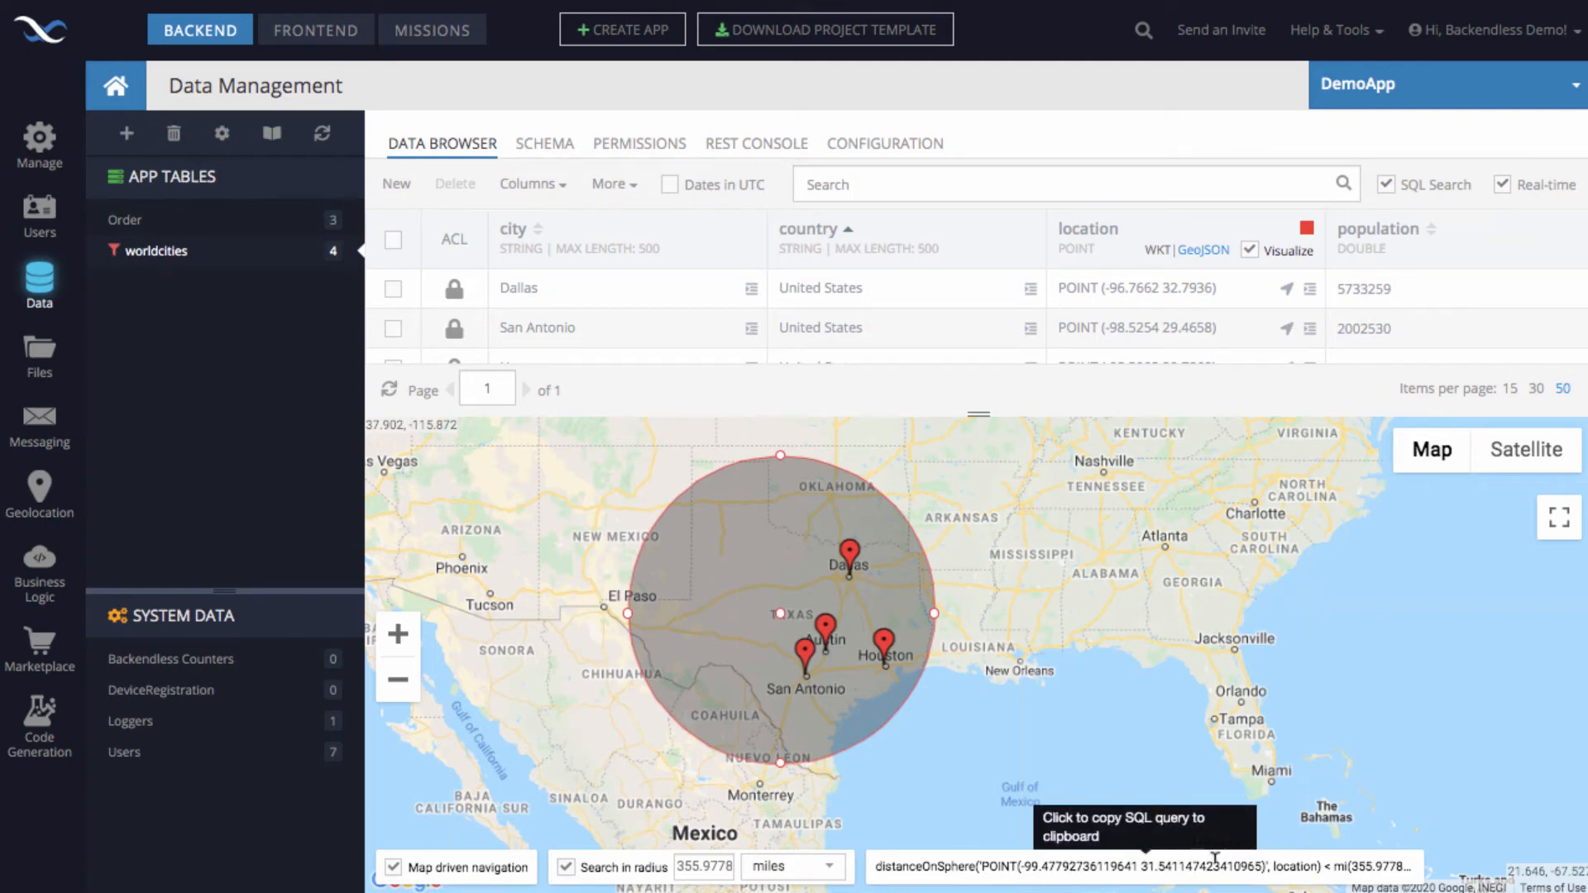
pyautogui.moveTo(902, 645)
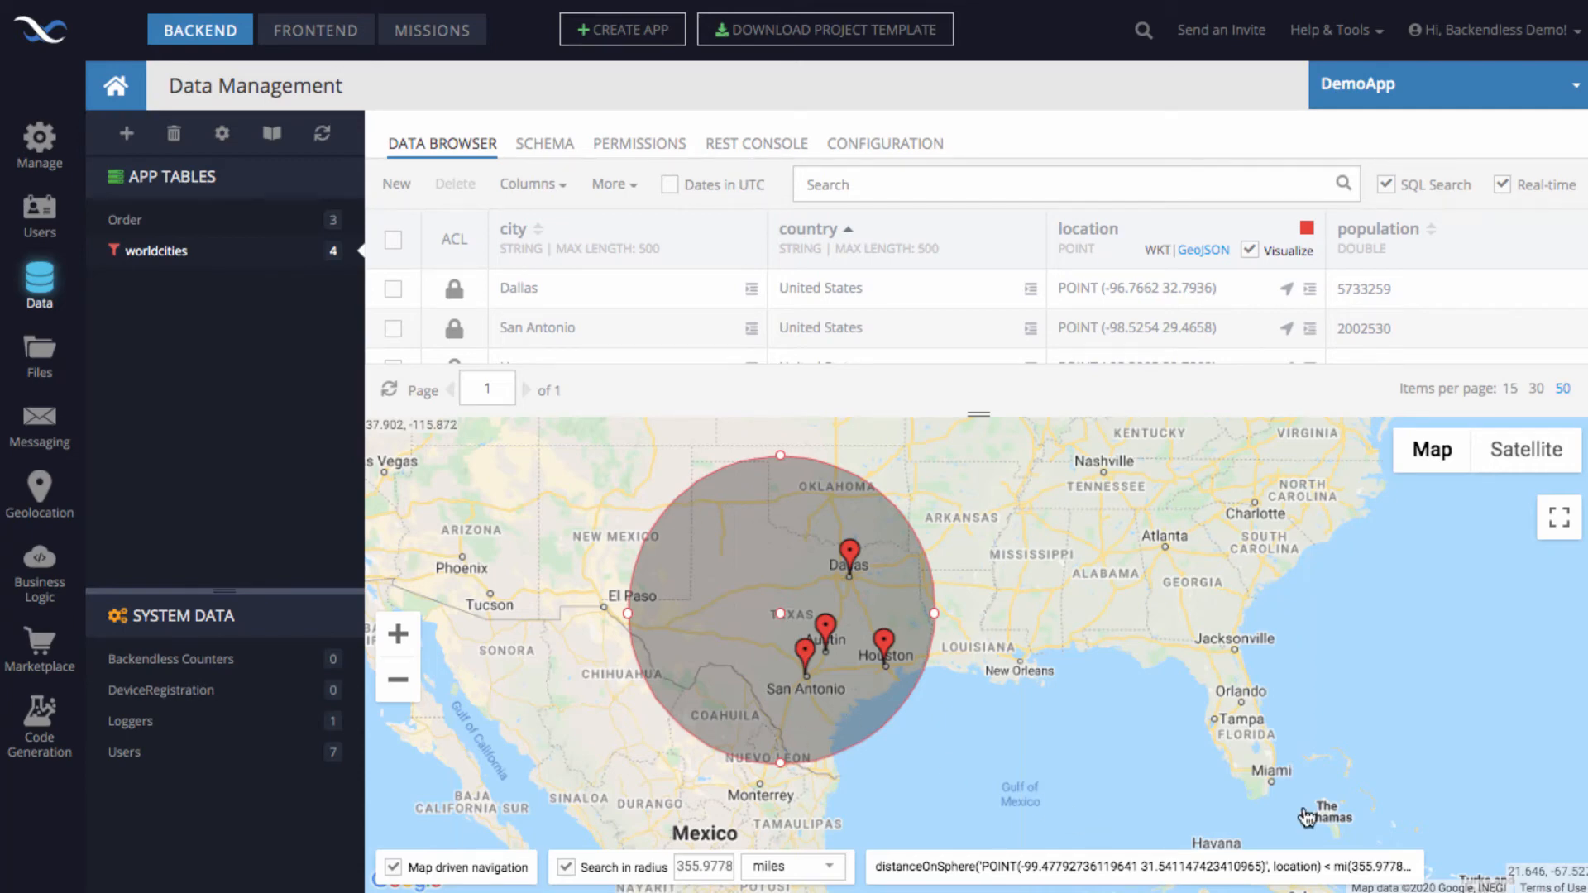
pyautogui.moveTo(1300, 582)
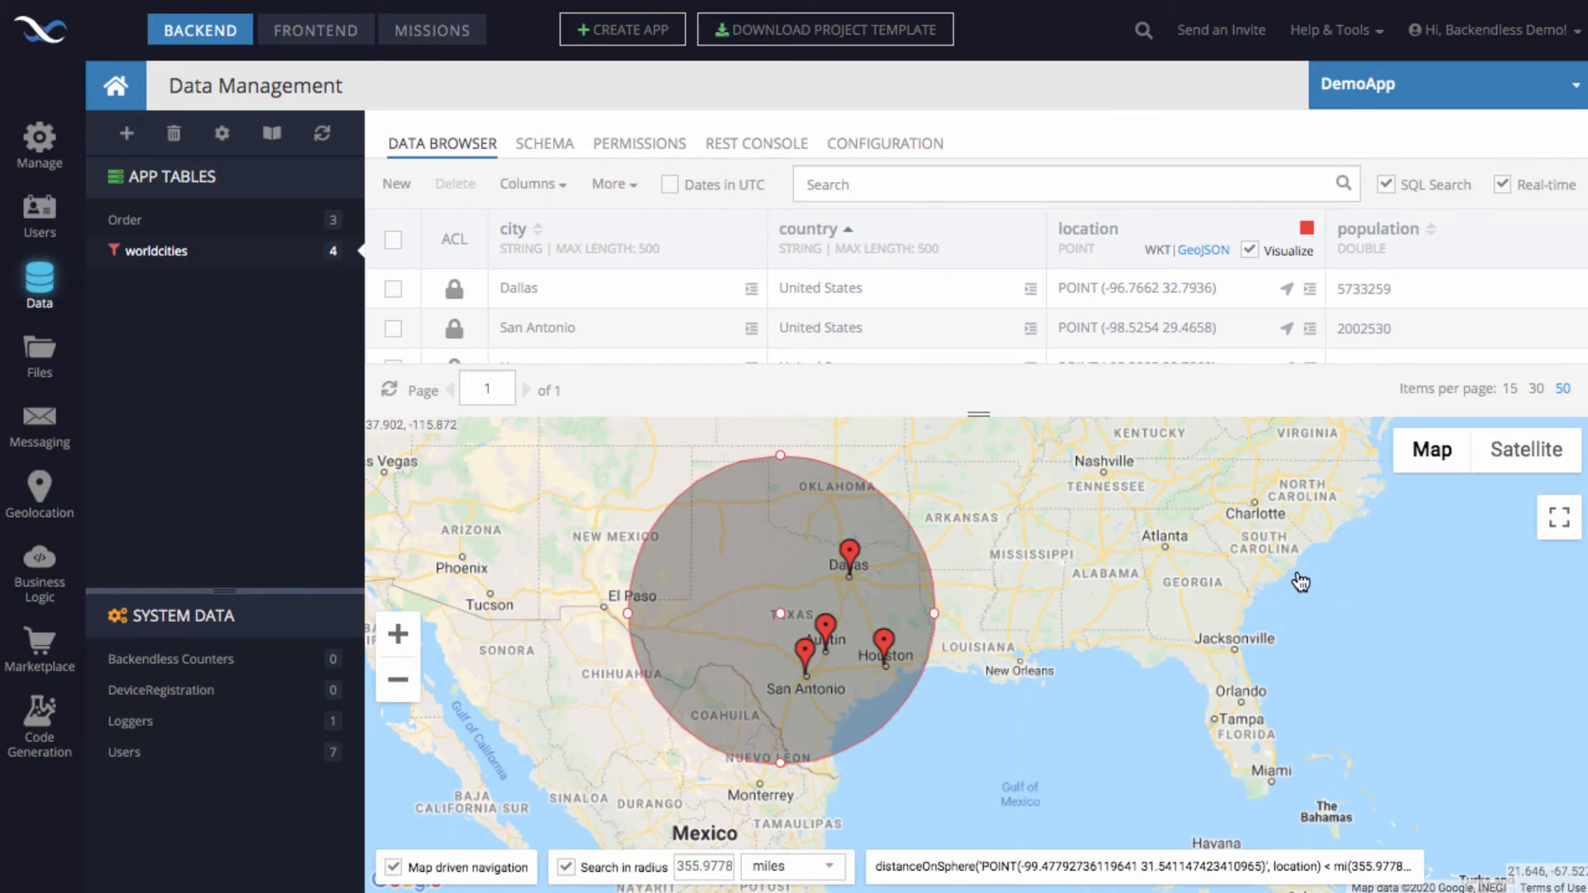
pyautogui.moveTo(1129, 316)
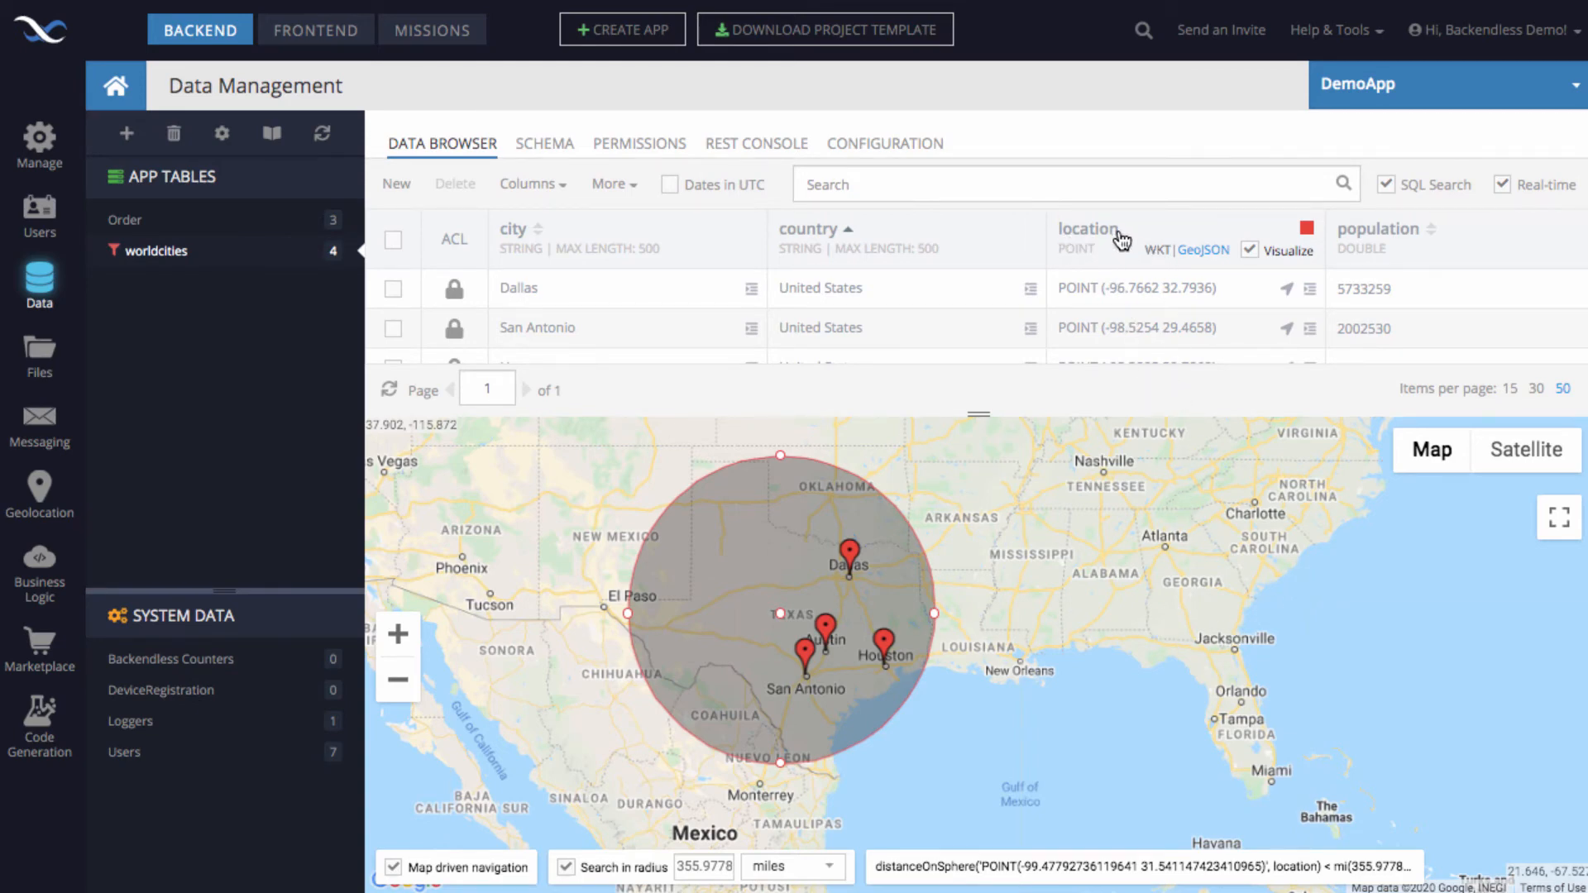
pyautogui.moveTo(1192, 740)
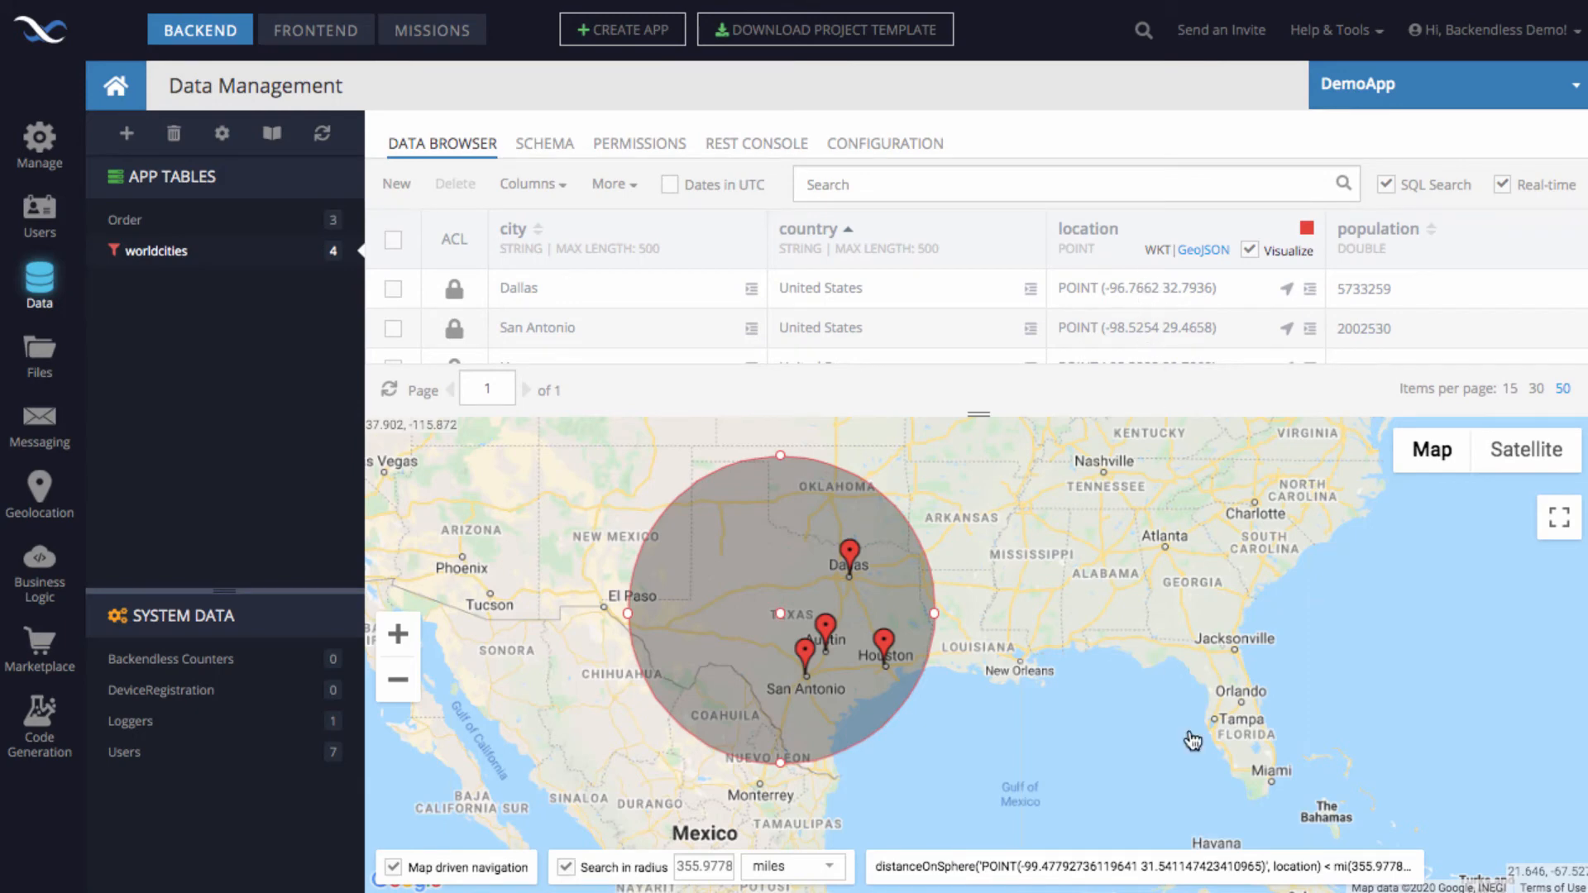
pyautogui.moveTo(1193, 741)
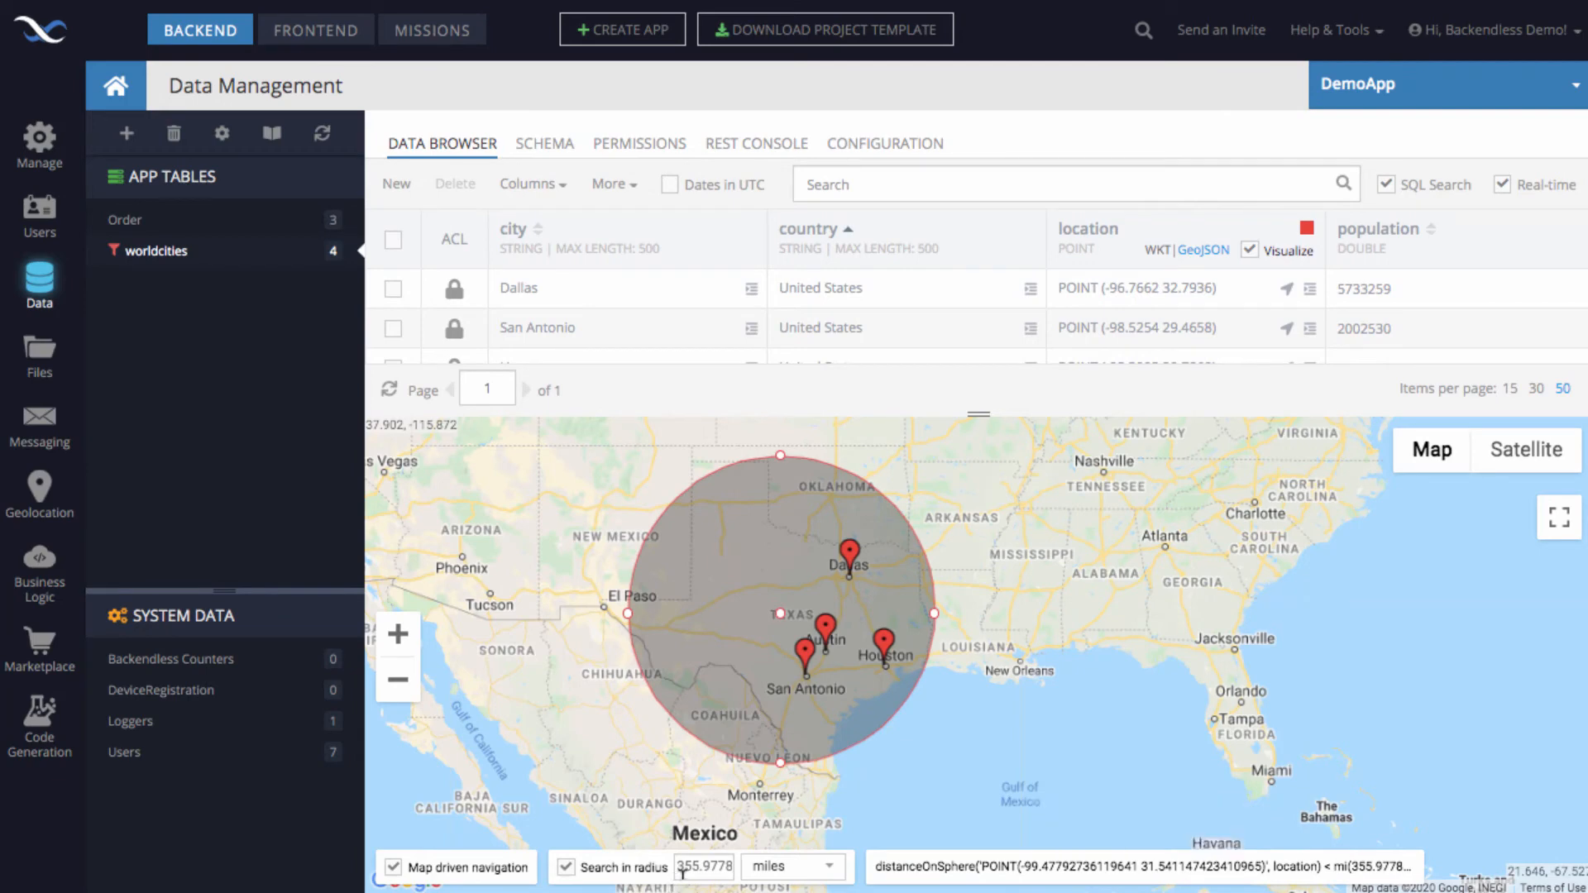
pyautogui.moveTo(1145, 866)
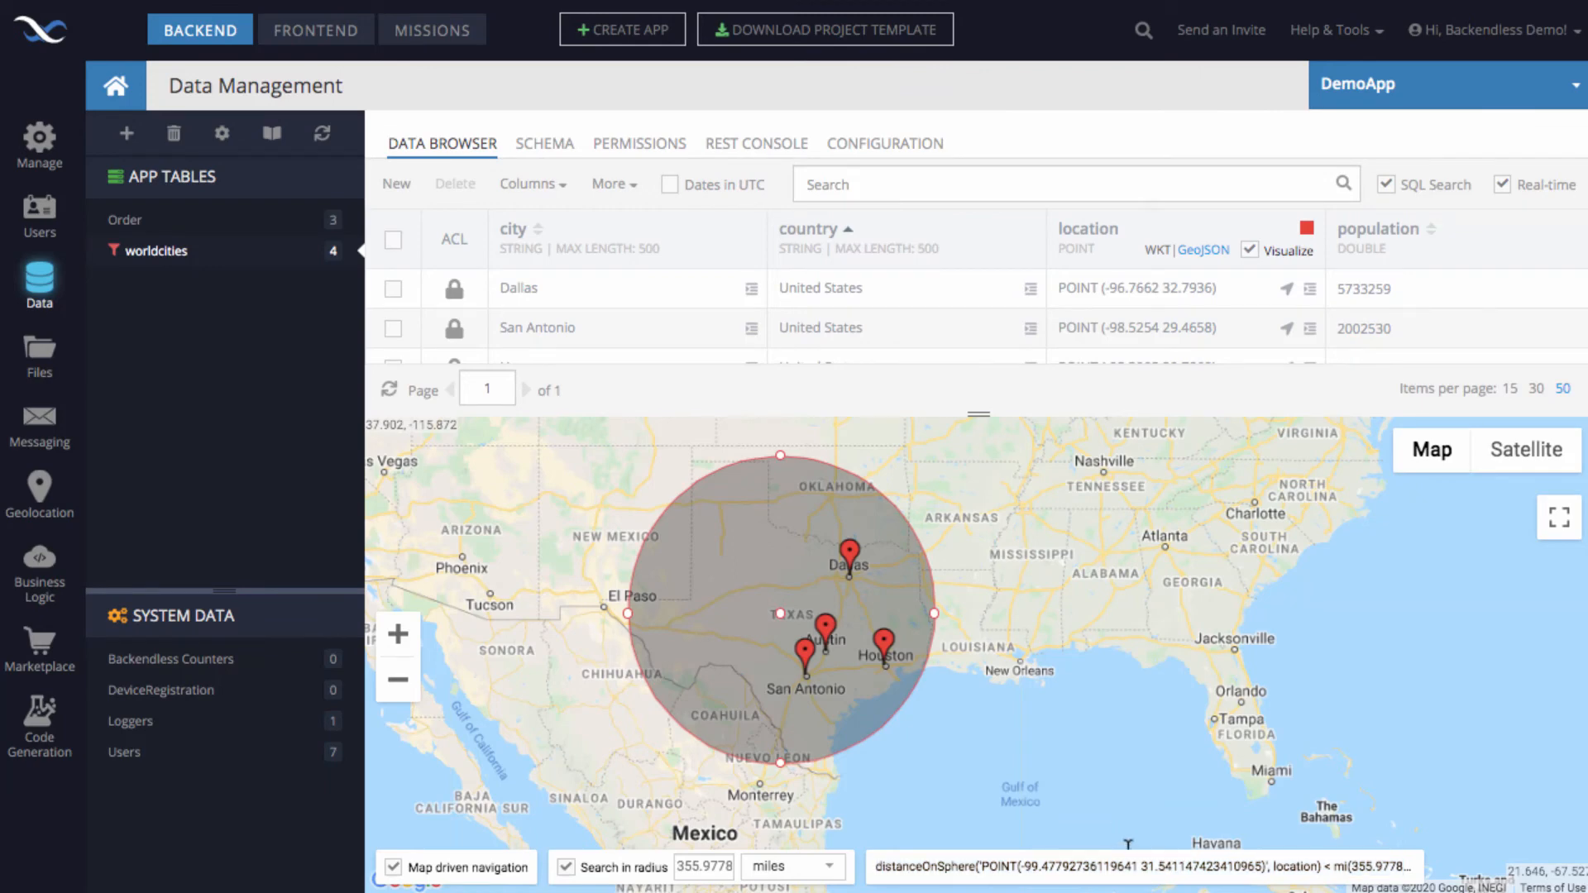
pyautogui.moveTo(1052, 557)
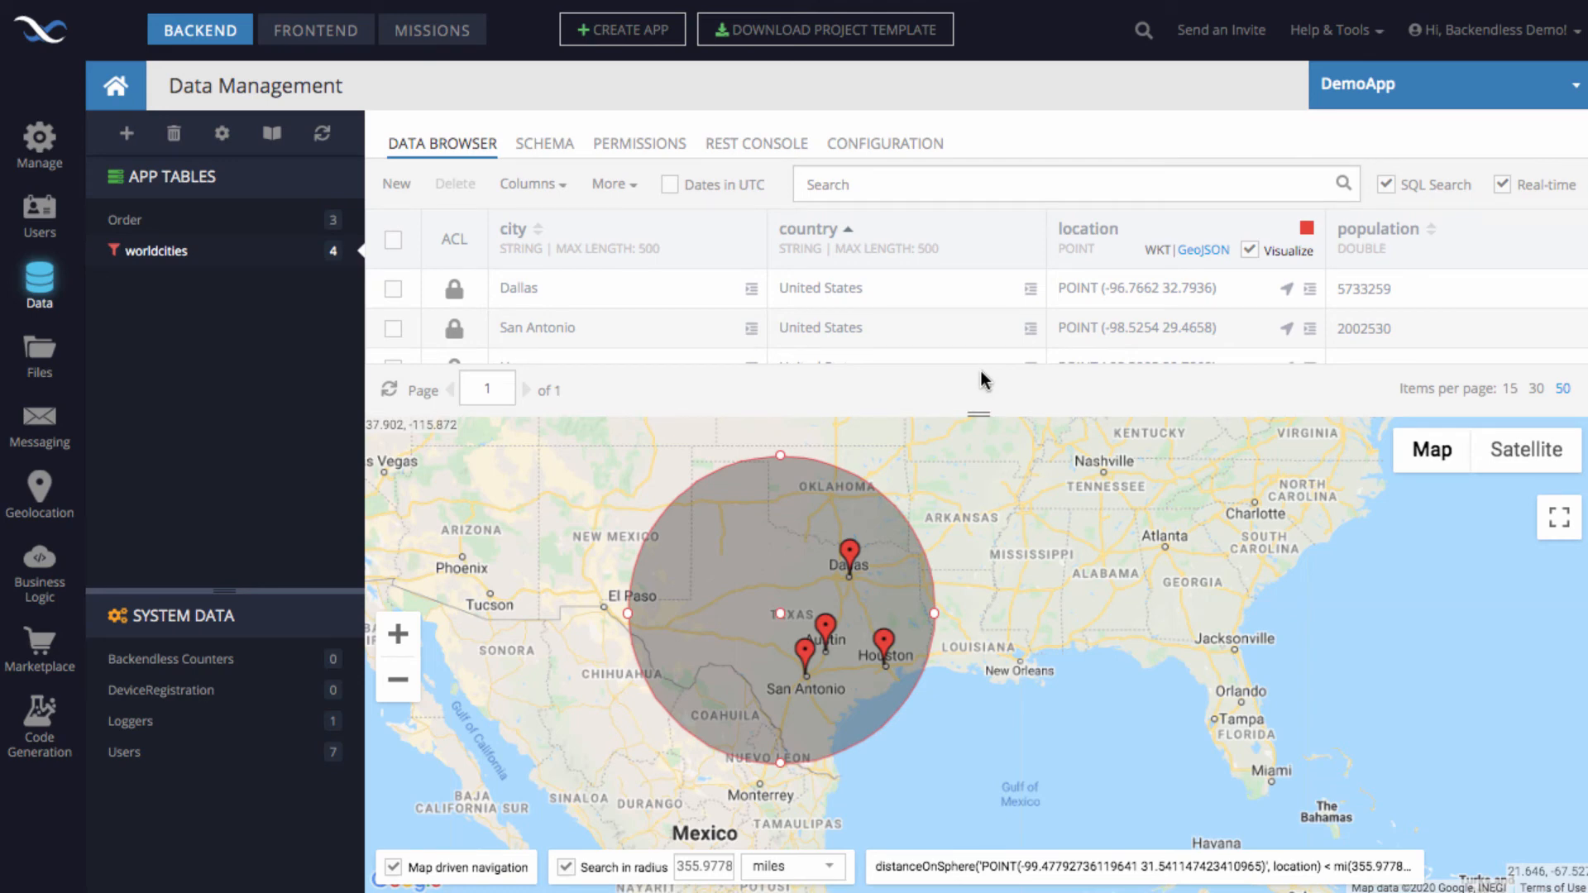
# Run a worldcities GET with the distanceOnSphere where clause (radius 355.9 mi) in the REST Console.
pyautogui.click(755, 143)
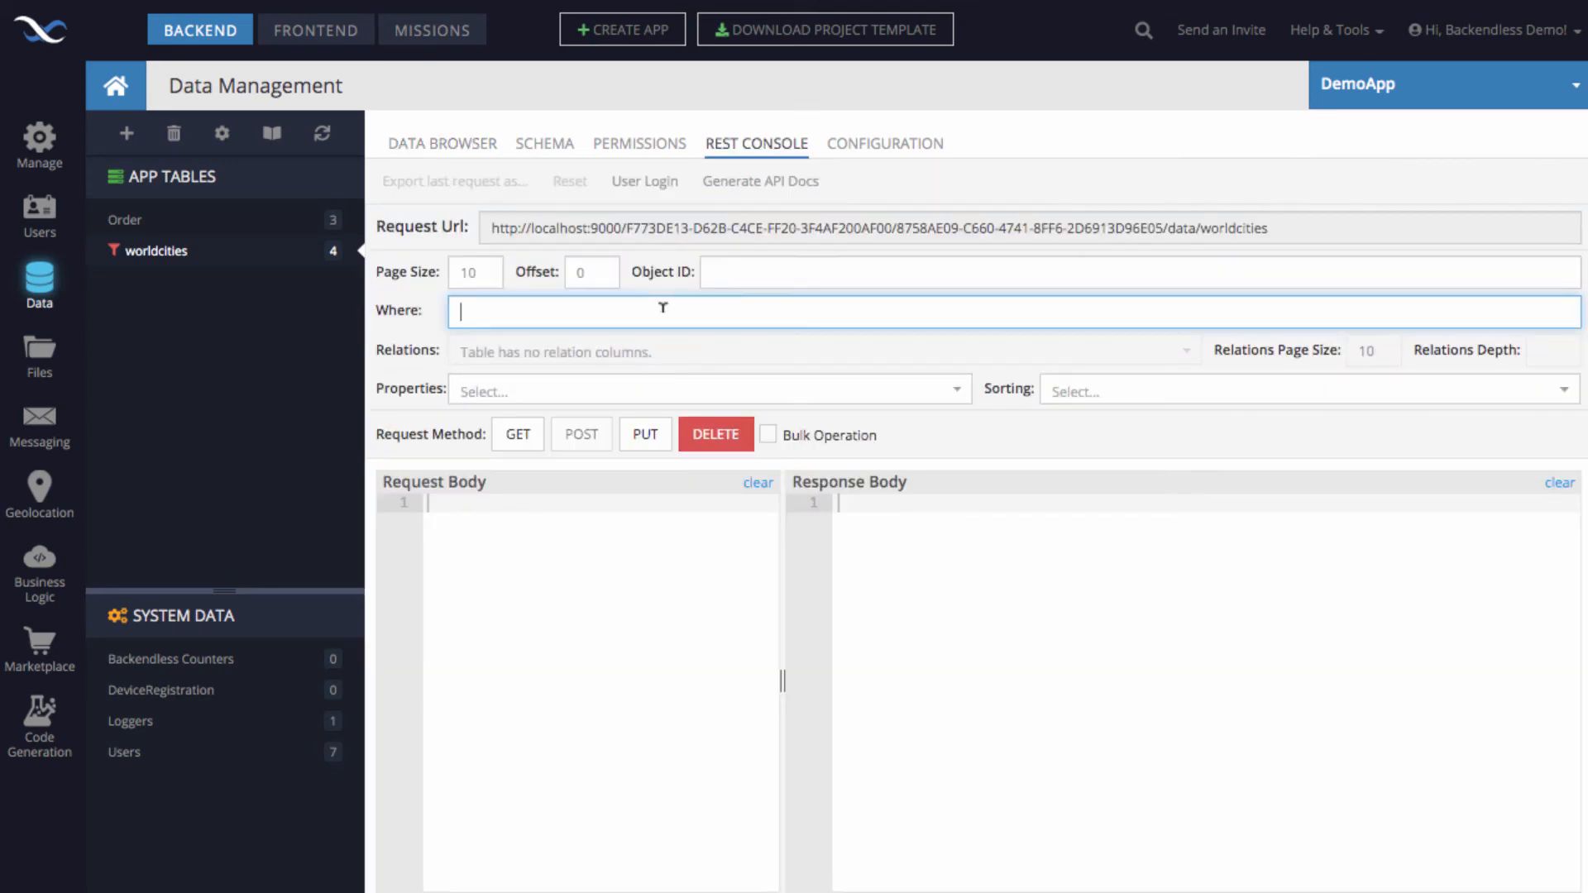
pyautogui.write("distanceOnSphere('POINT(-99.47792736119641 31.541147423410965)', location) < mi(355.9778046909706)")
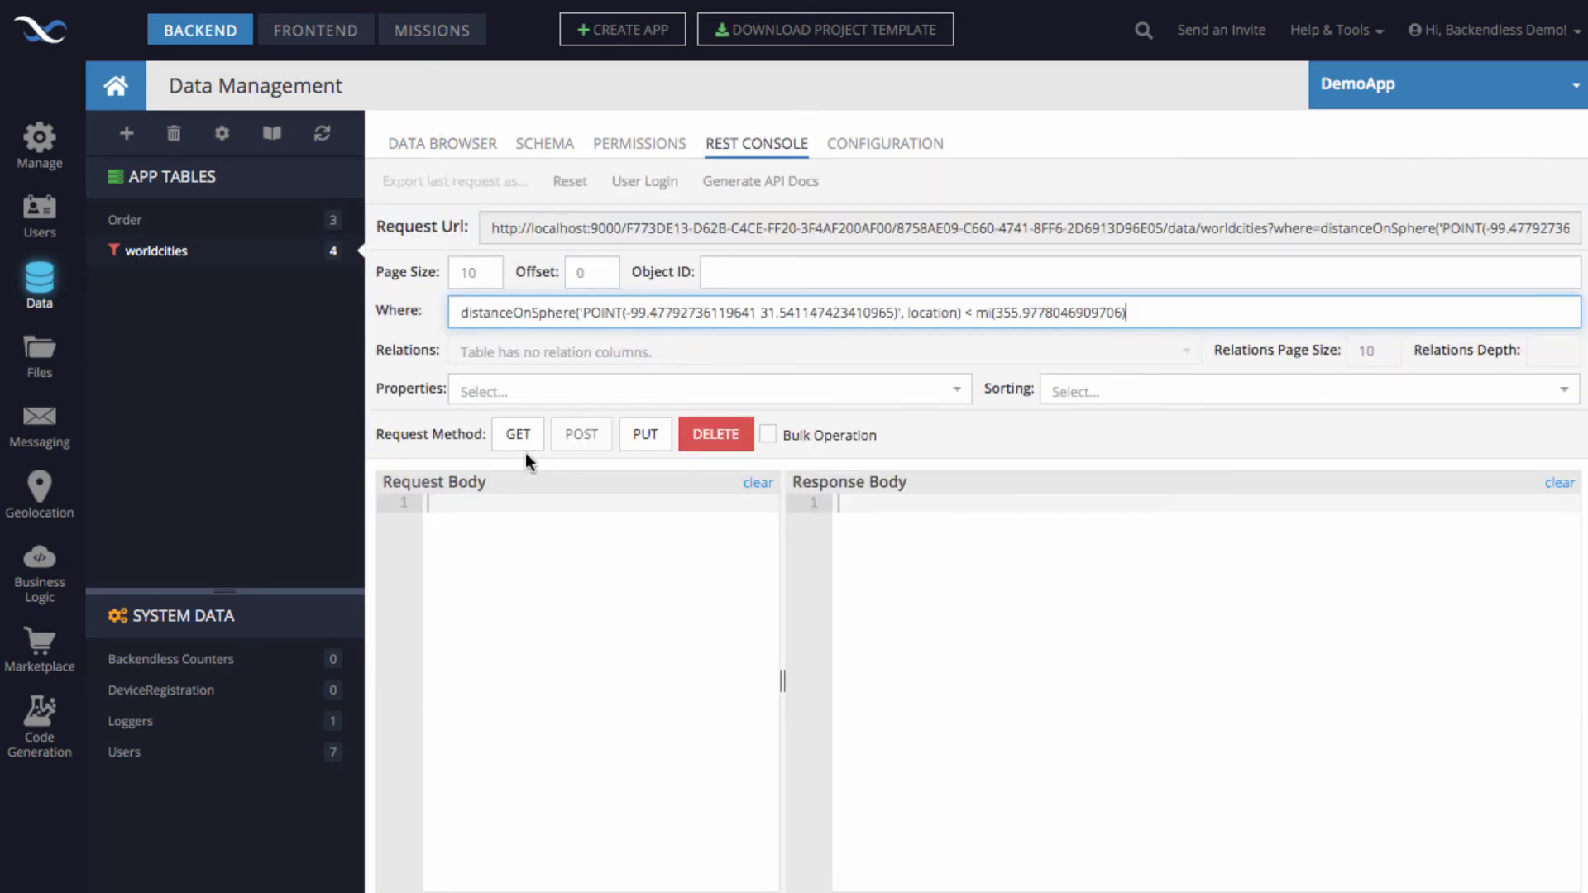
pyautogui.click(518, 433)
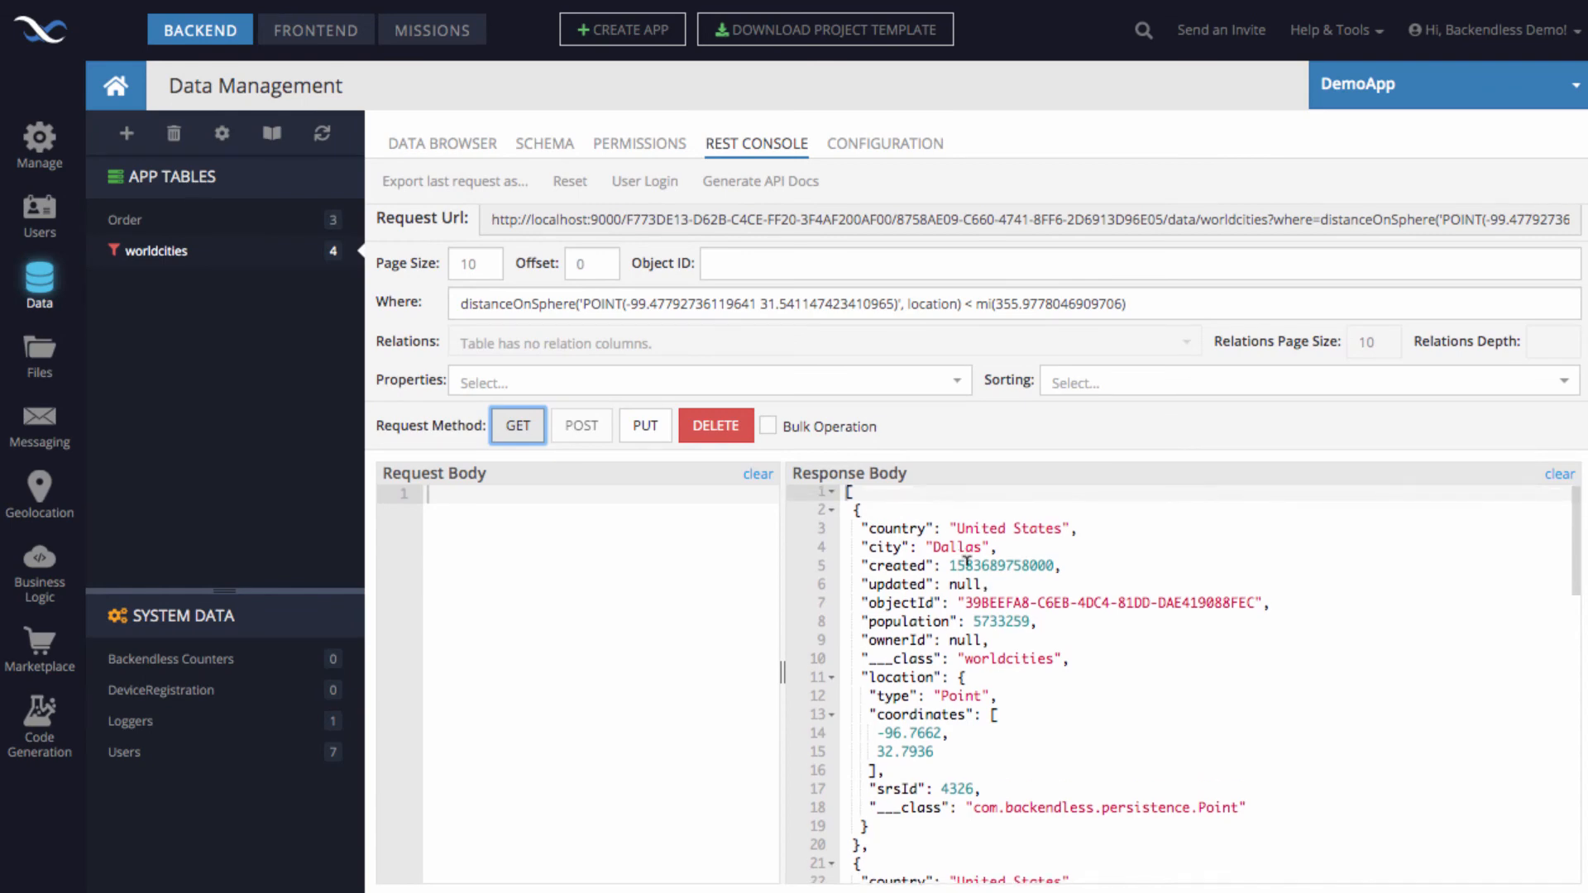
pyautogui.scroll(-3)
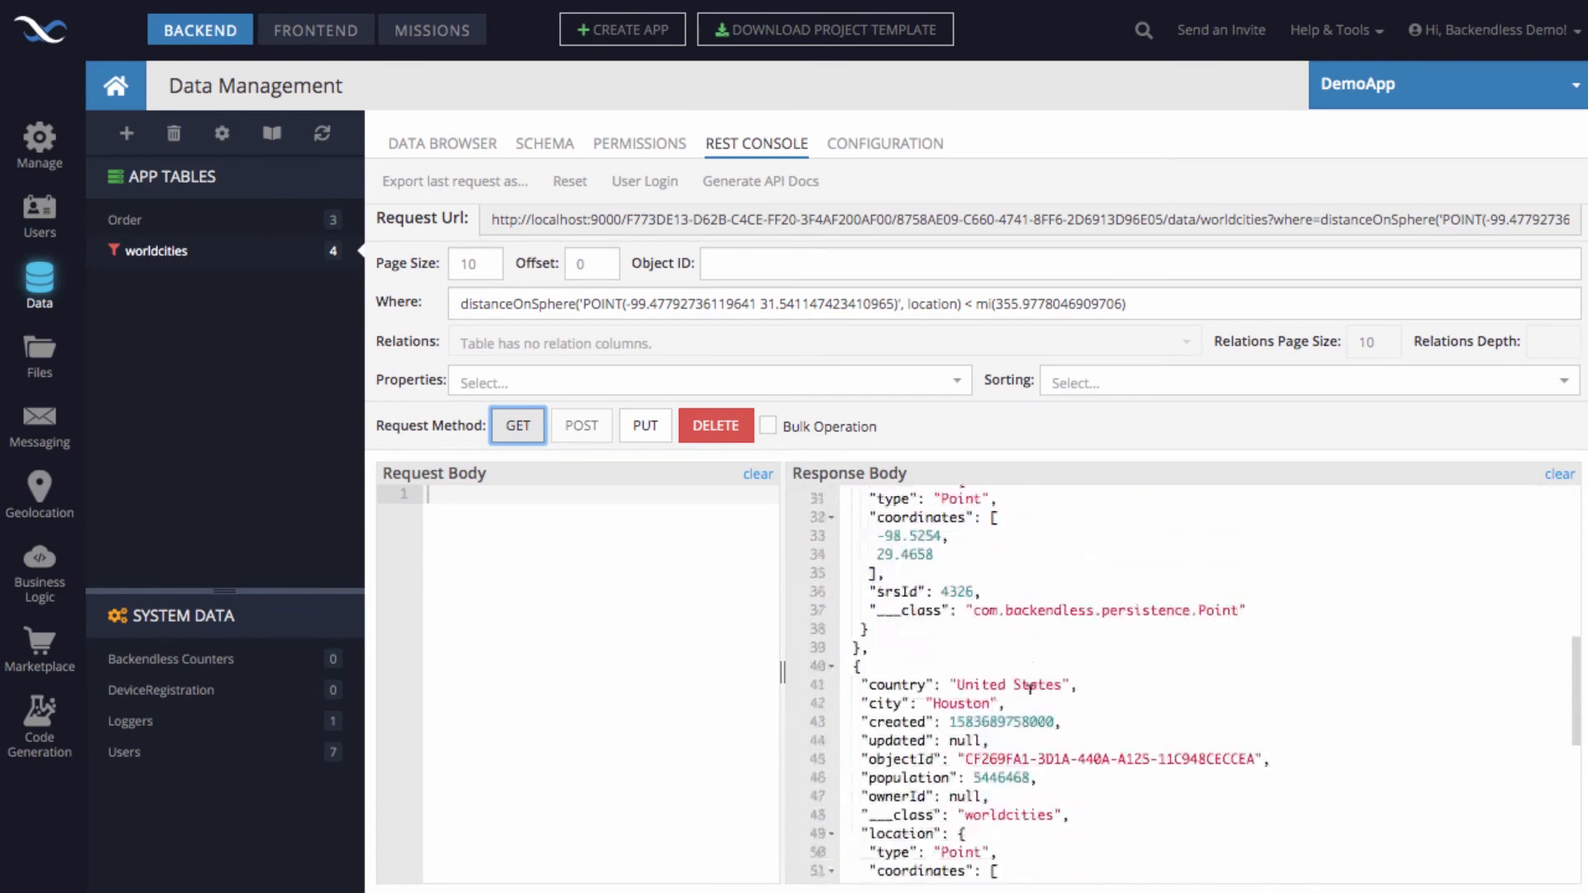
pyautogui.scroll(-3)
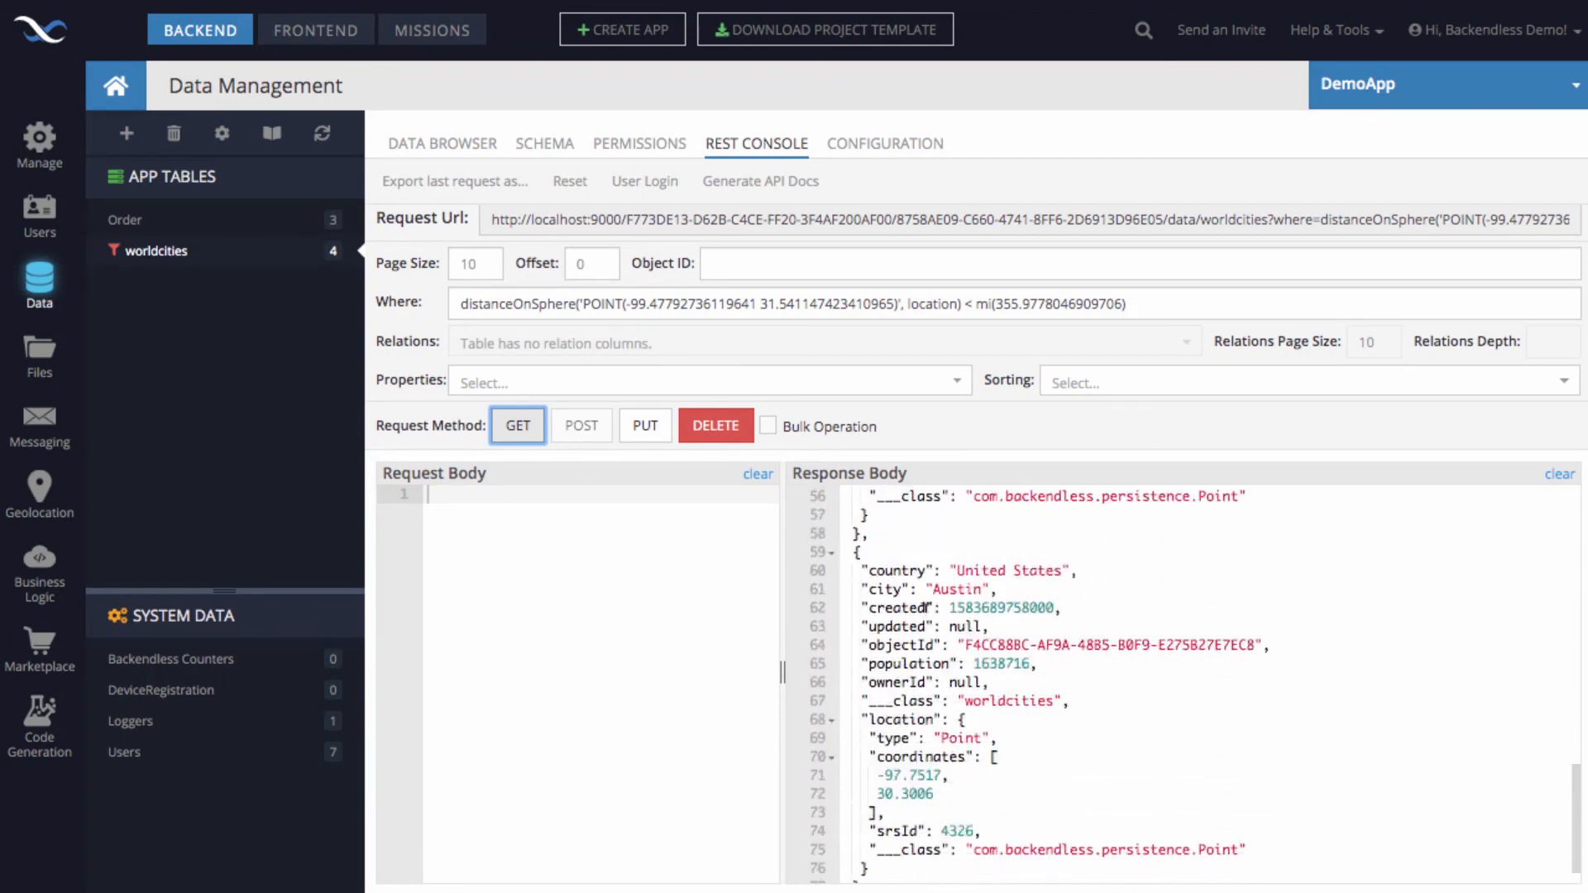
pyautogui.scroll(3)
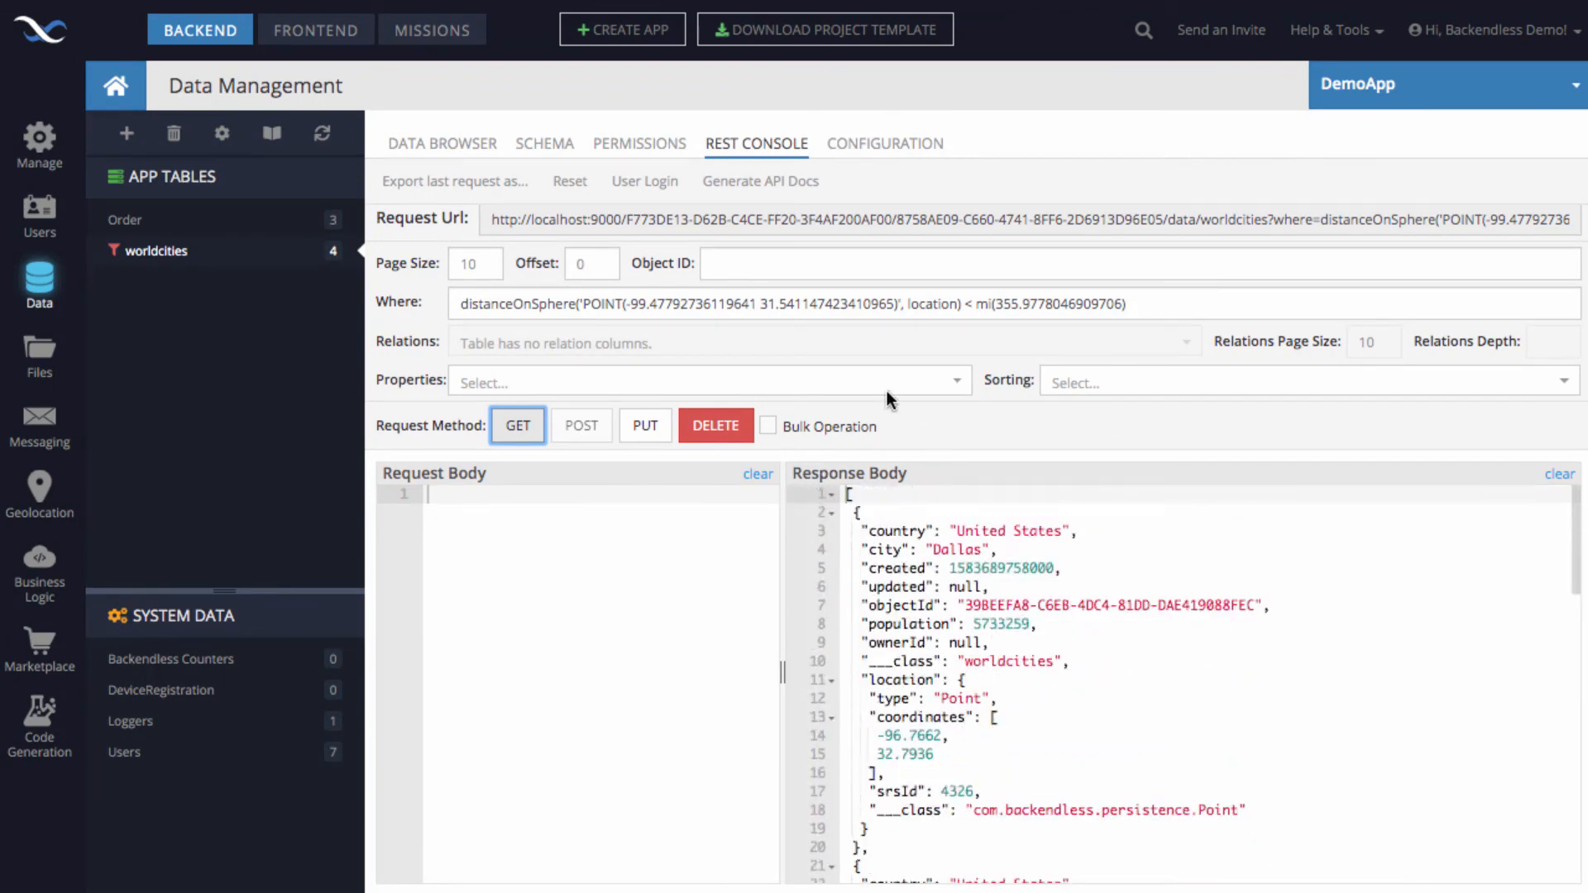
pyautogui.moveTo(878, 389)
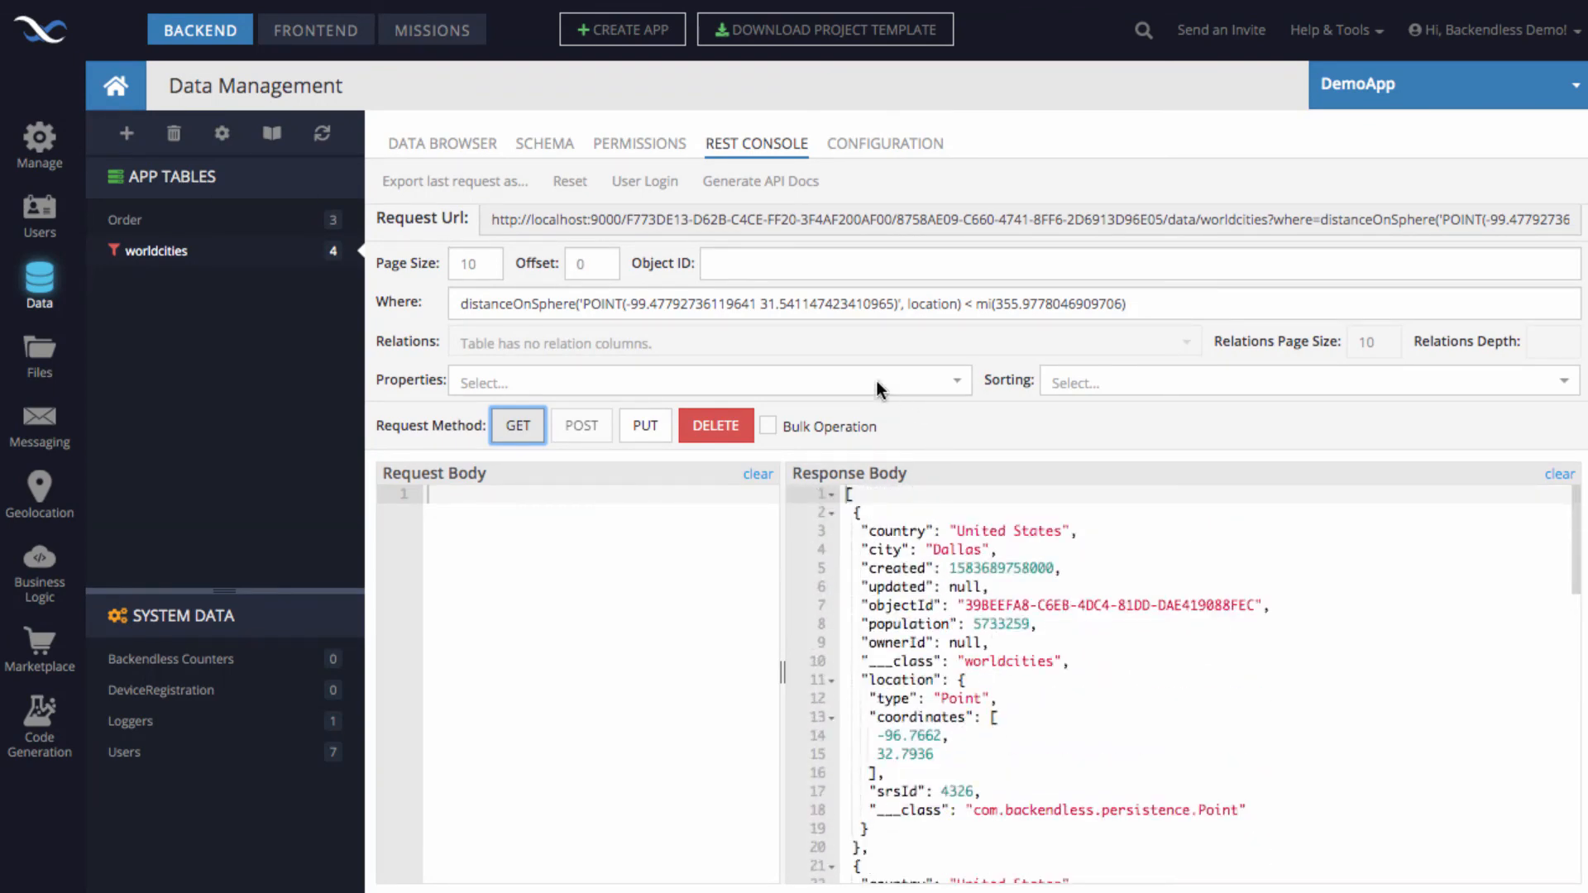